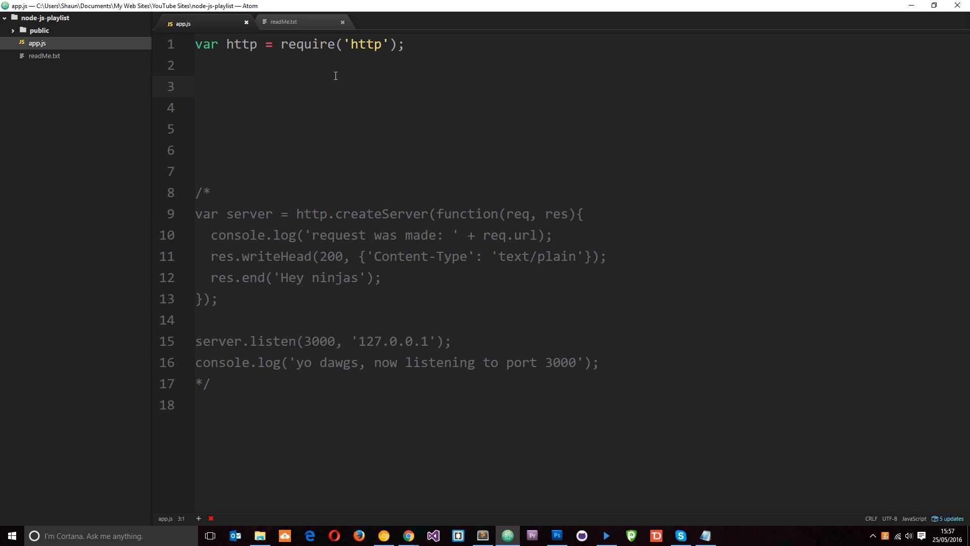
# Review the commented-out server code and the contents of readMe.txt, then return to app.js
pyautogui.click(196, 87)
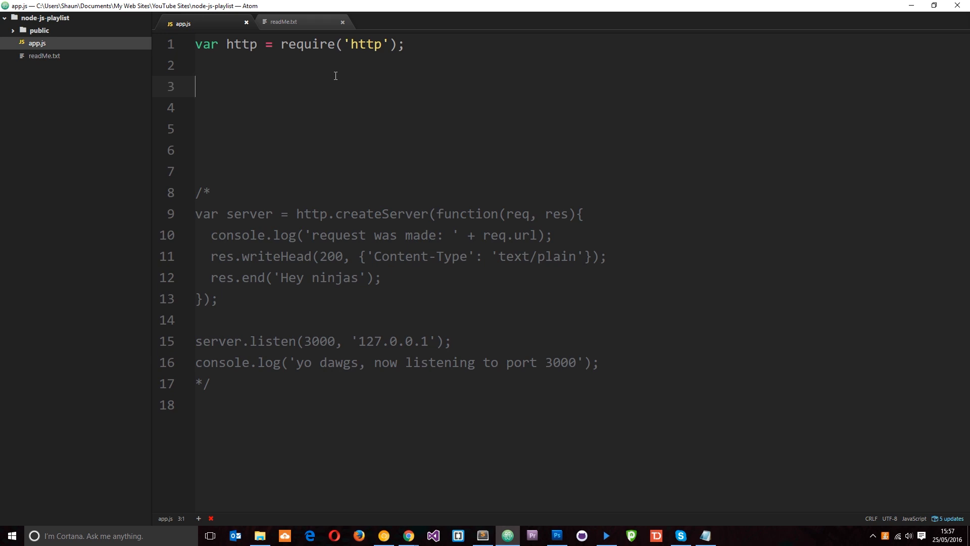
pyautogui.click(204, 192)
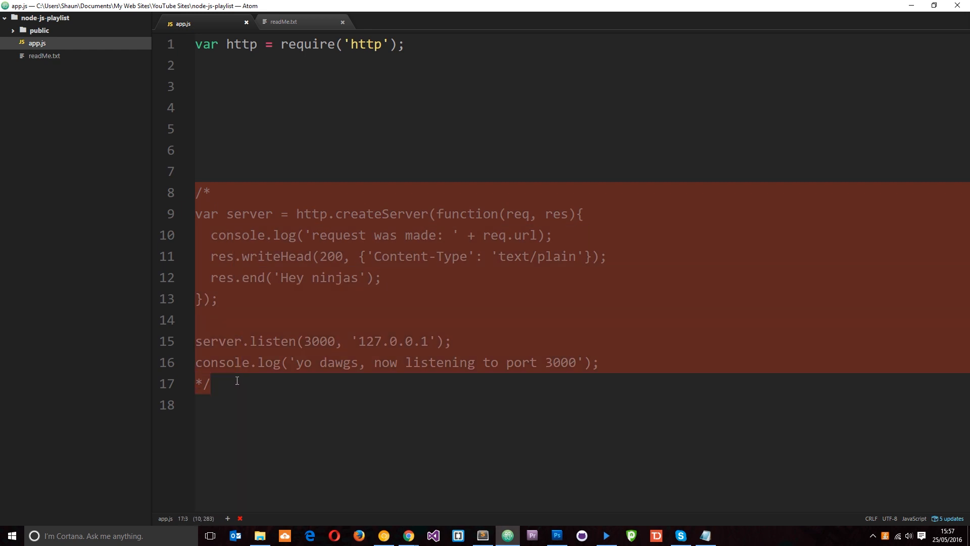
pyautogui.moveTo(243, 365)
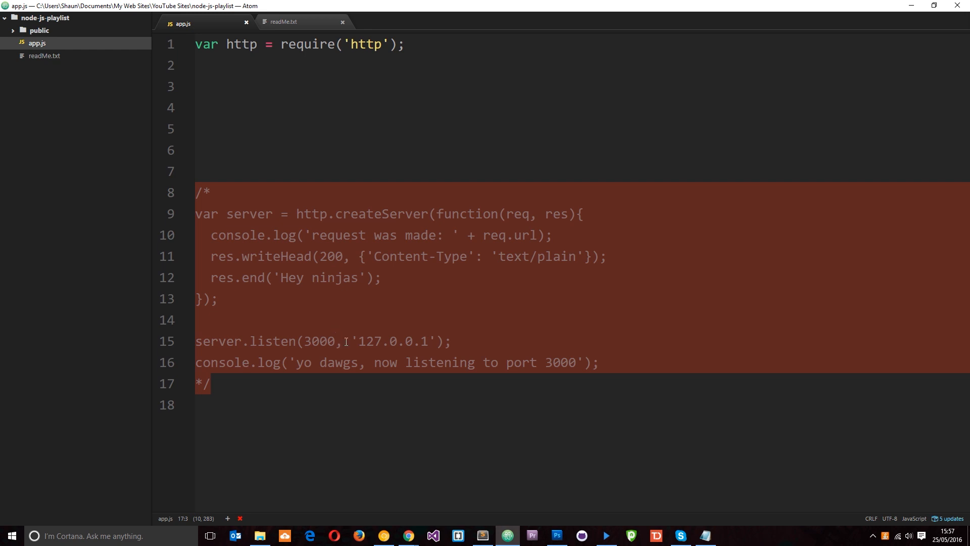
pyautogui.click(302, 128)
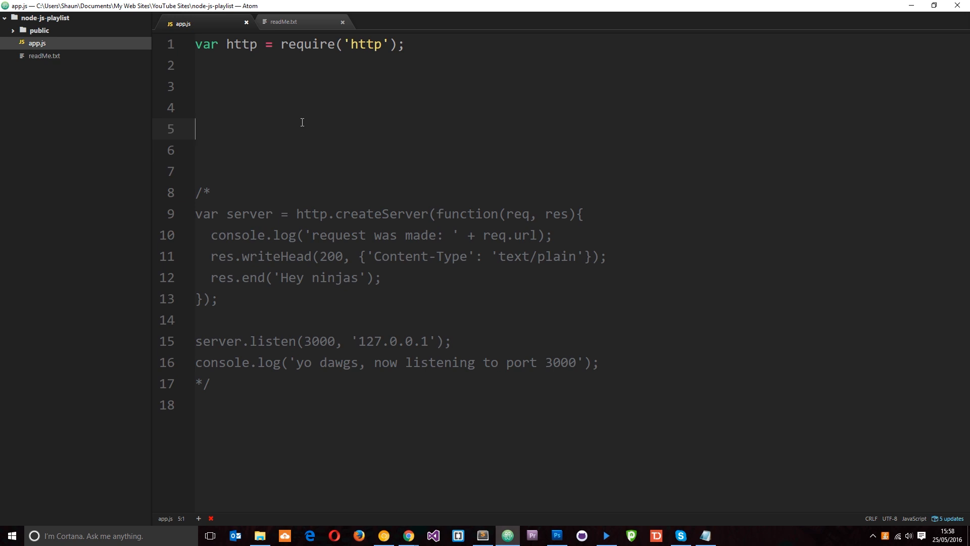
pyautogui.moveTo(72, 63)
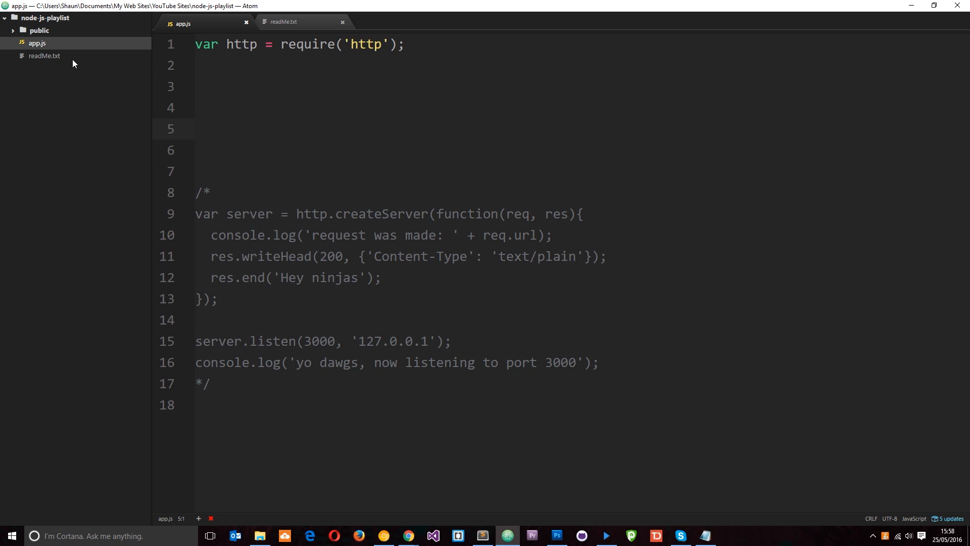
pyautogui.click(44, 55)
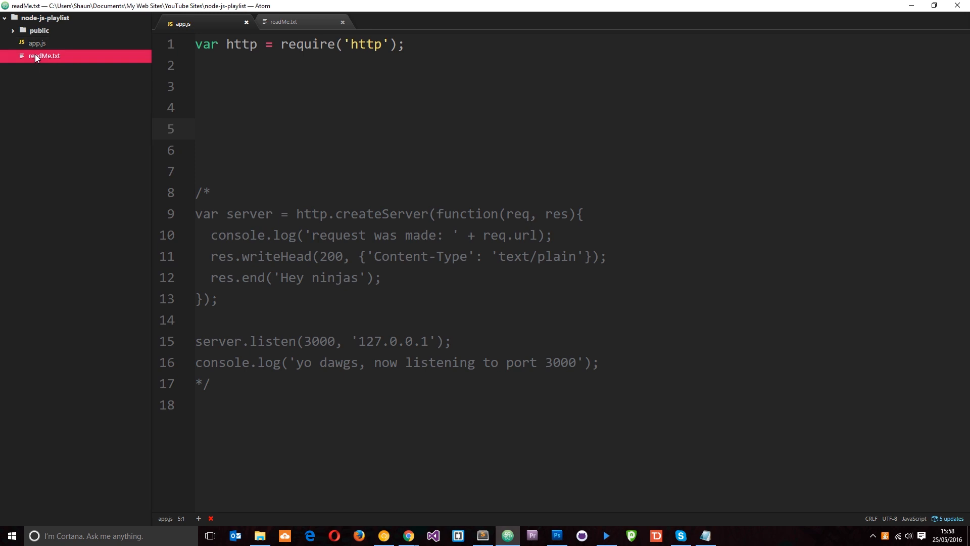
pyautogui.click(285, 22)
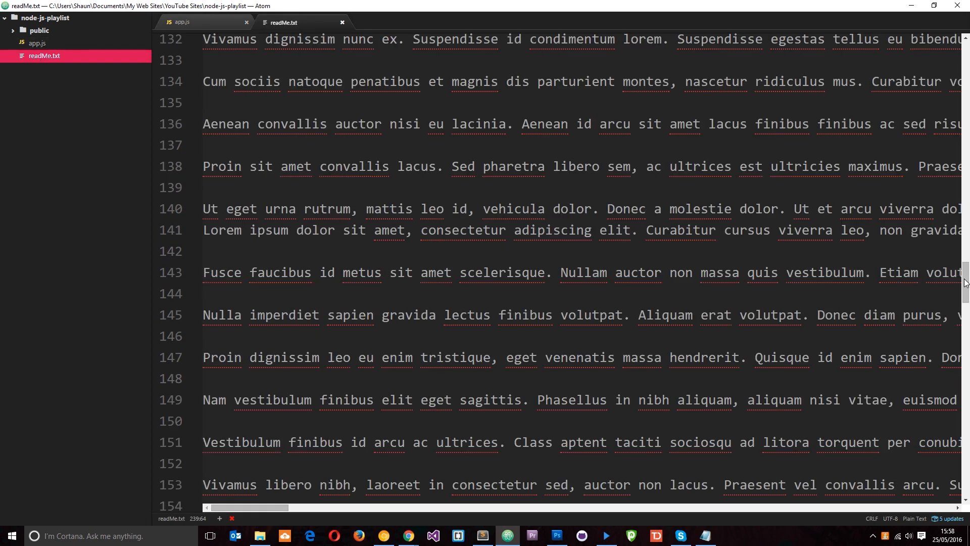
pyautogui.scroll(3)
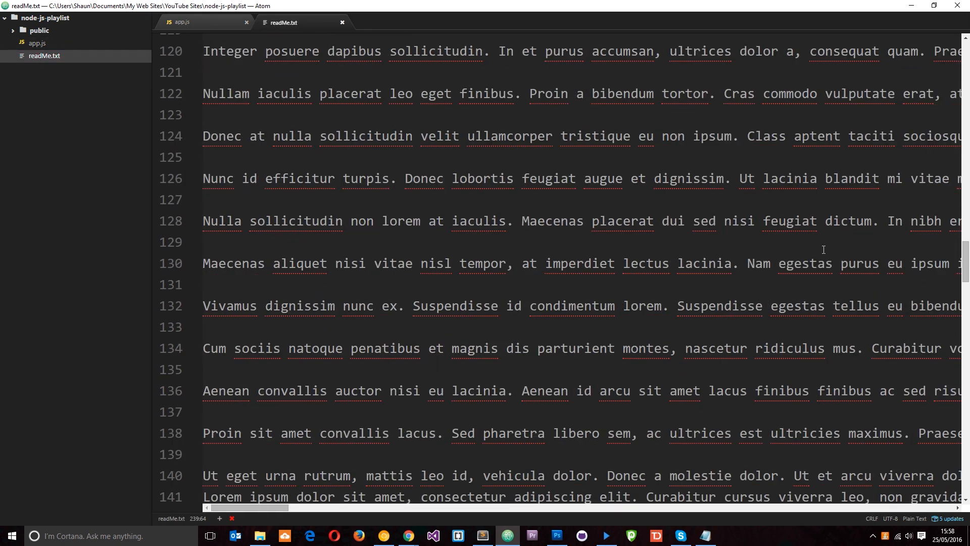
pyautogui.scroll(3)
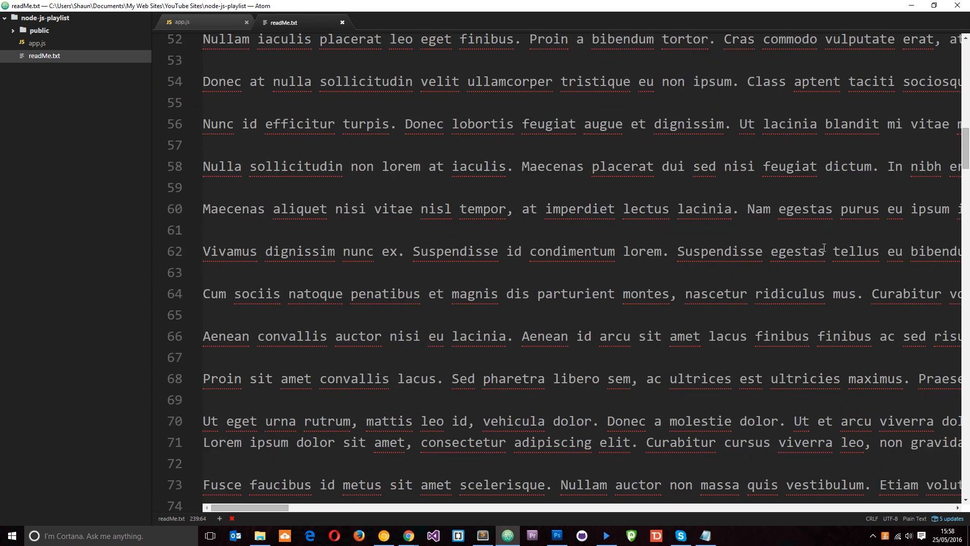
pyautogui.scroll(3)
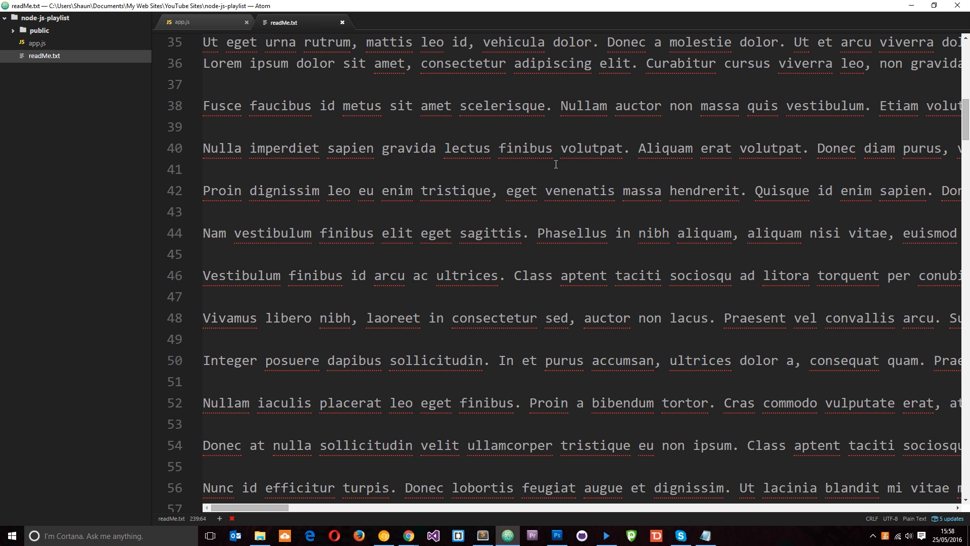
pyautogui.click(181, 22)
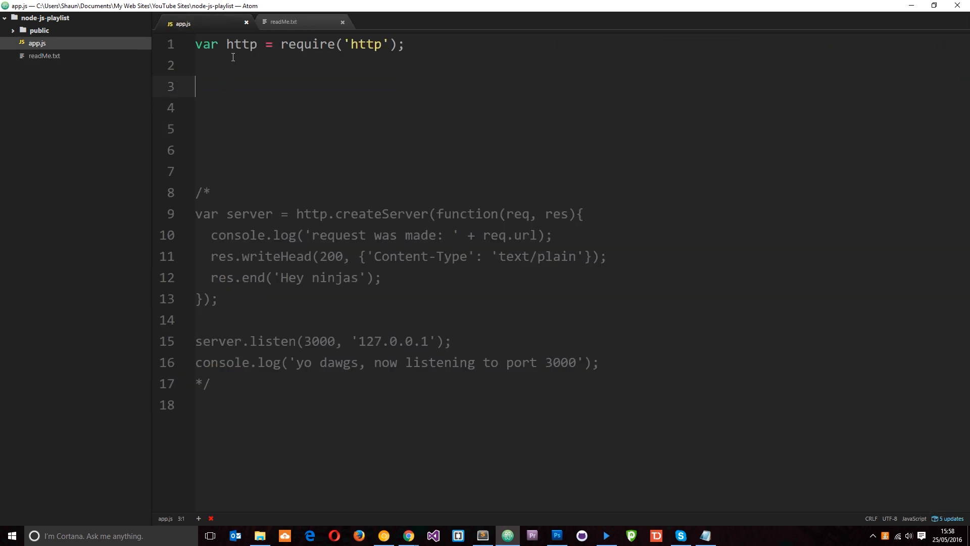
# Add var fs = require('fs'); on line 2 below the http require, with a blank line after it
pyautogui.click(221, 65)
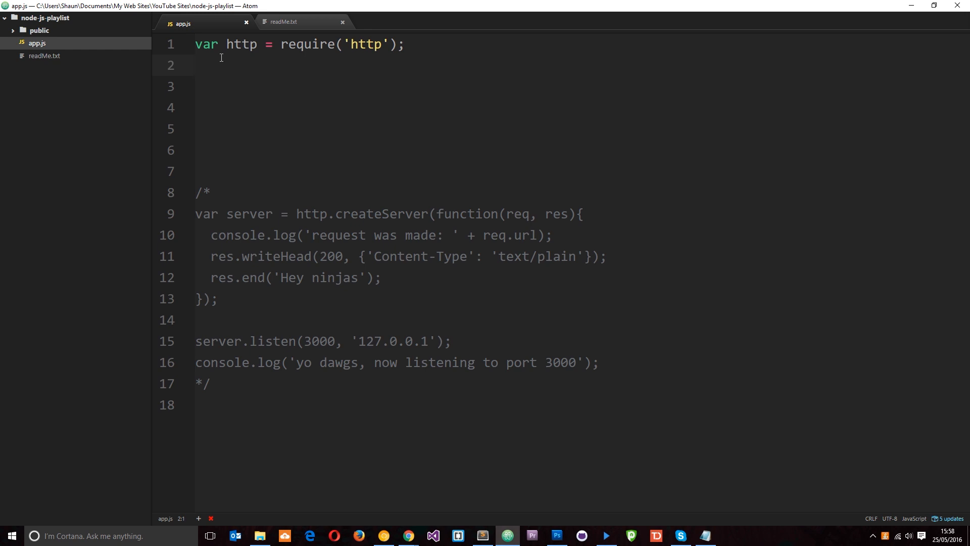
pyautogui.click(195, 65)
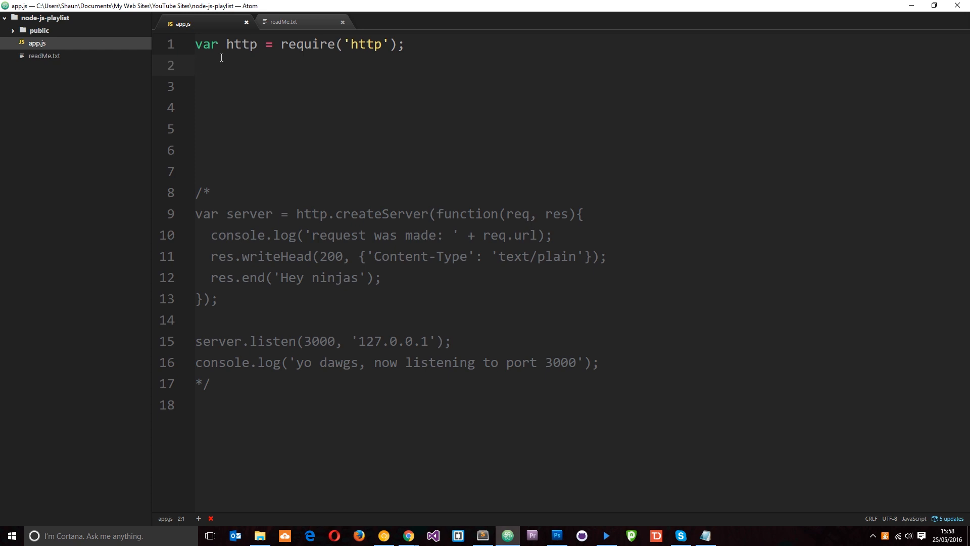
pyautogui.click(195, 66)
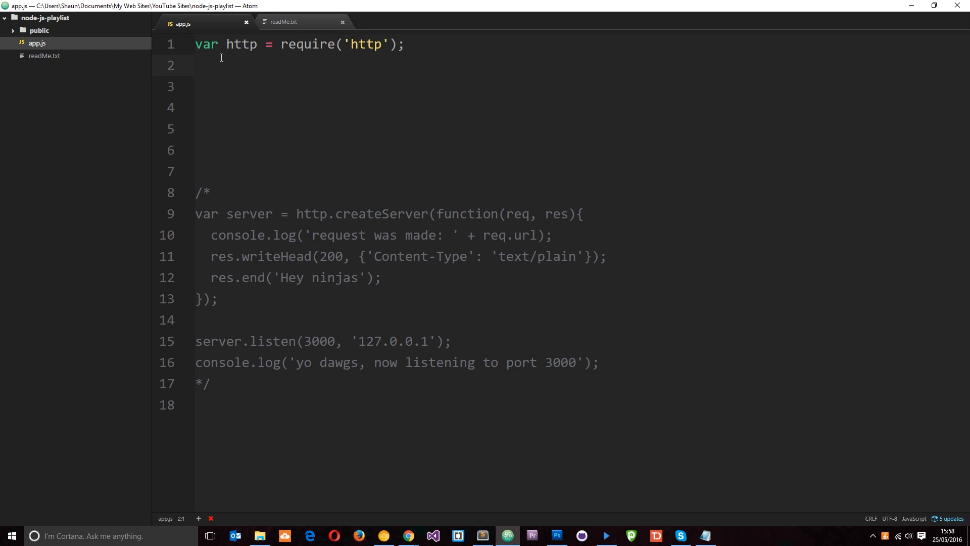
pyautogui.write('var')
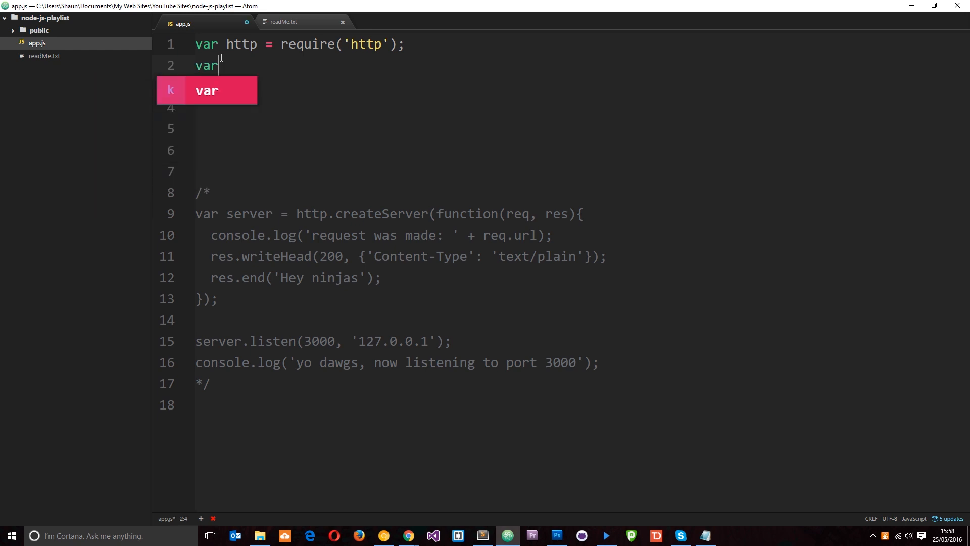
pyautogui.write('fs')
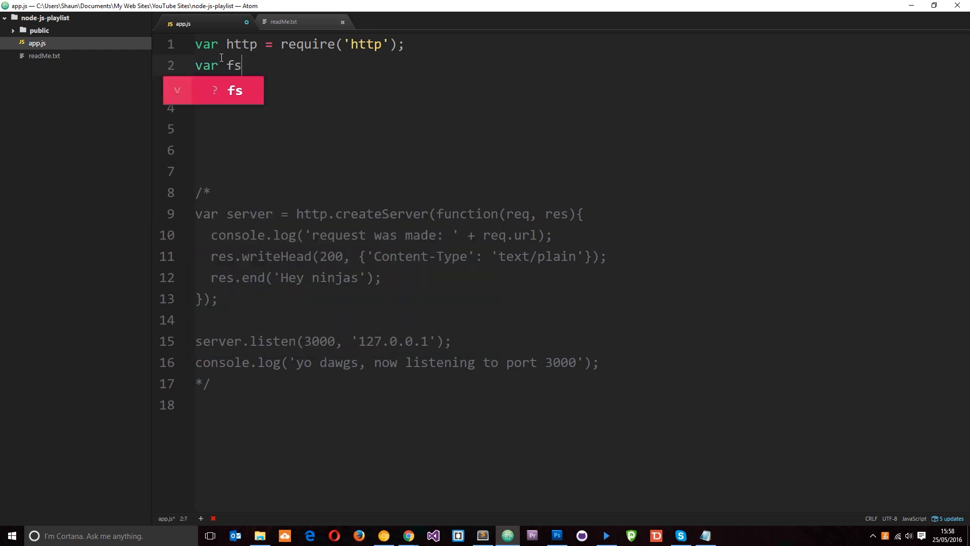
pyautogui.write('= require(')
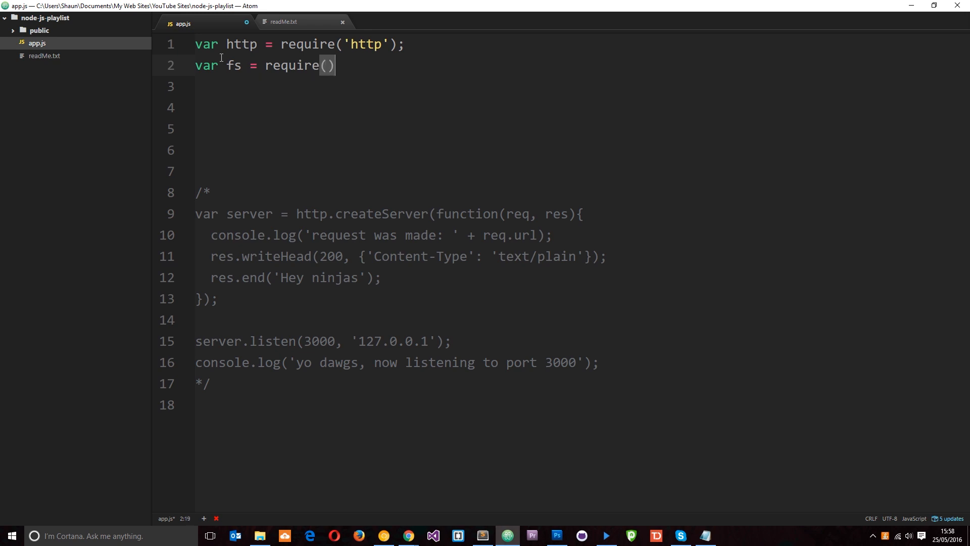
pyautogui.write("'fs'")
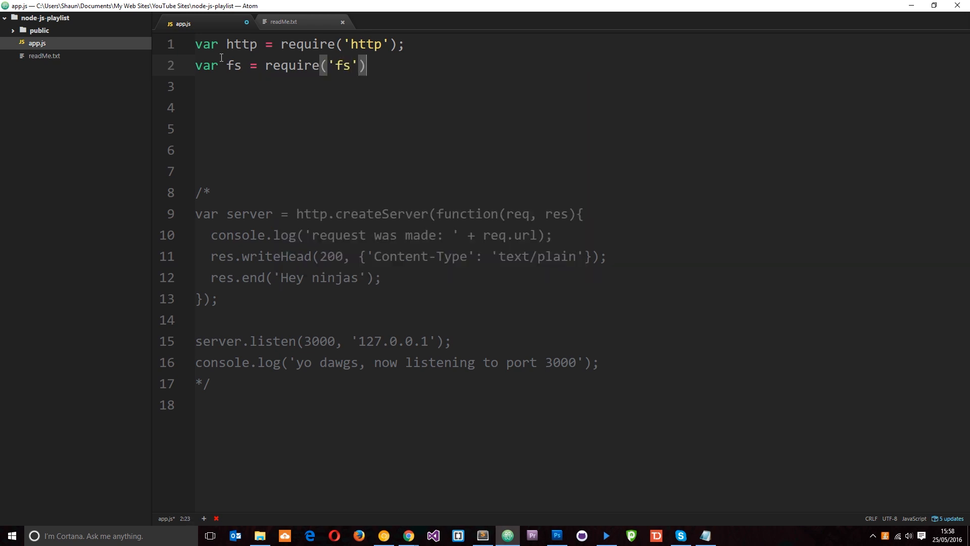
pyautogui.press('enter')
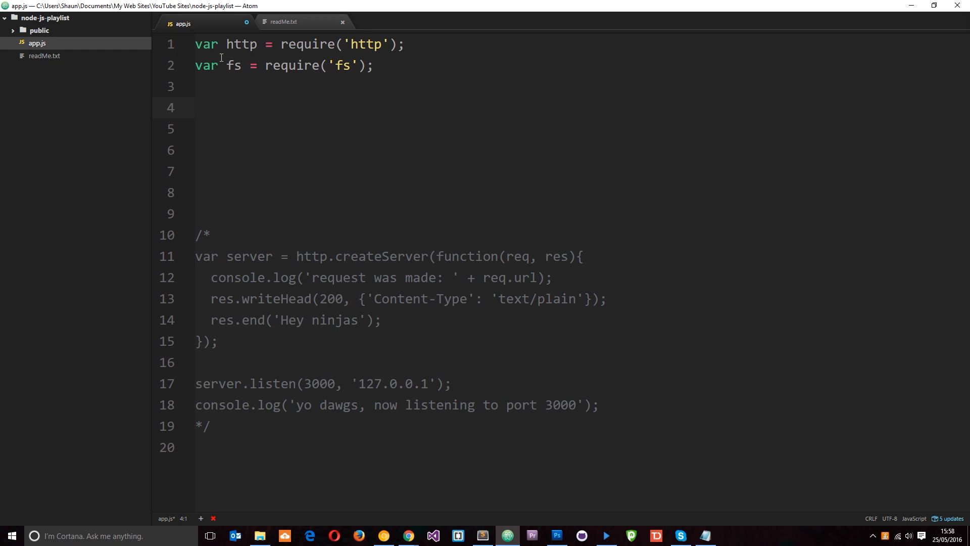
pyautogui.click(196, 107)
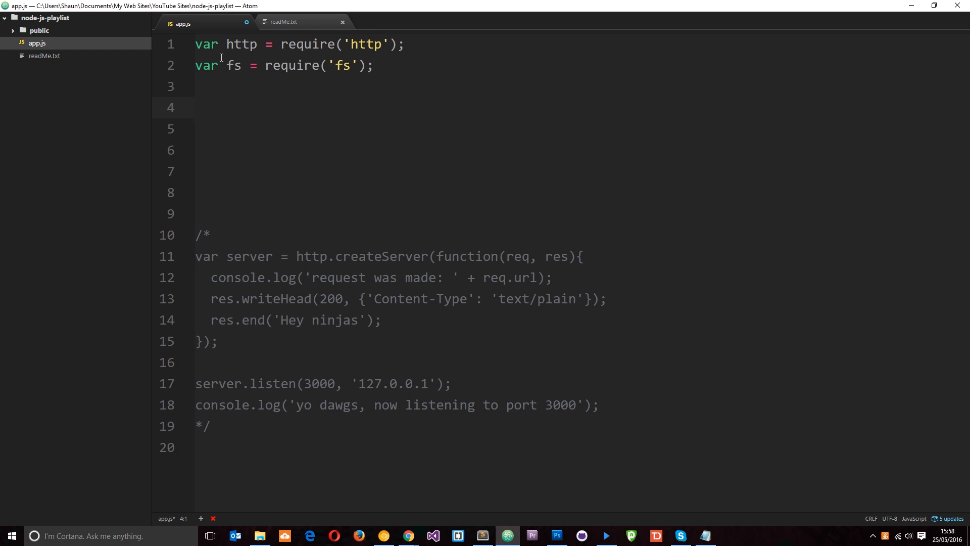
pyautogui.click(196, 107)
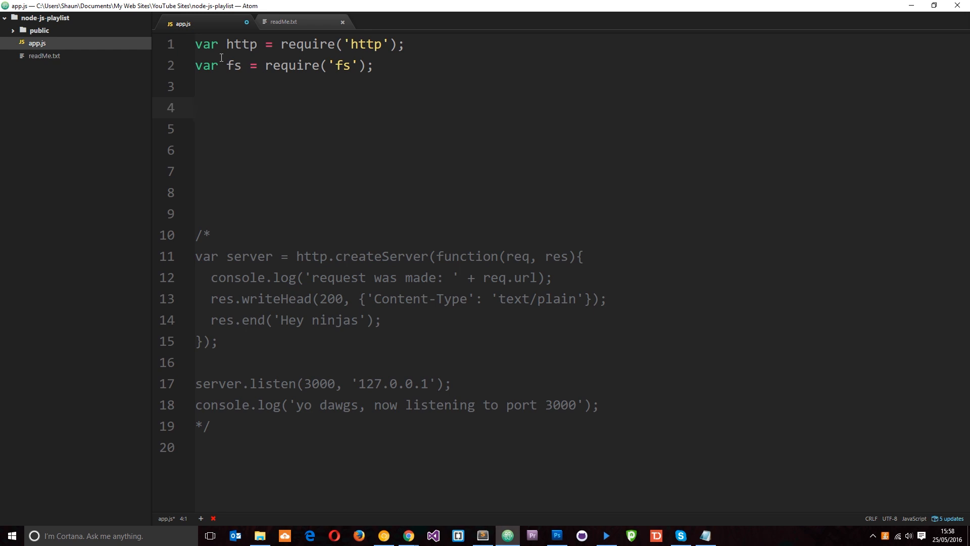
# Write var myReadStream = fs.createReadStream() on line 4 with empty parentheses
pyautogui.write('var m')
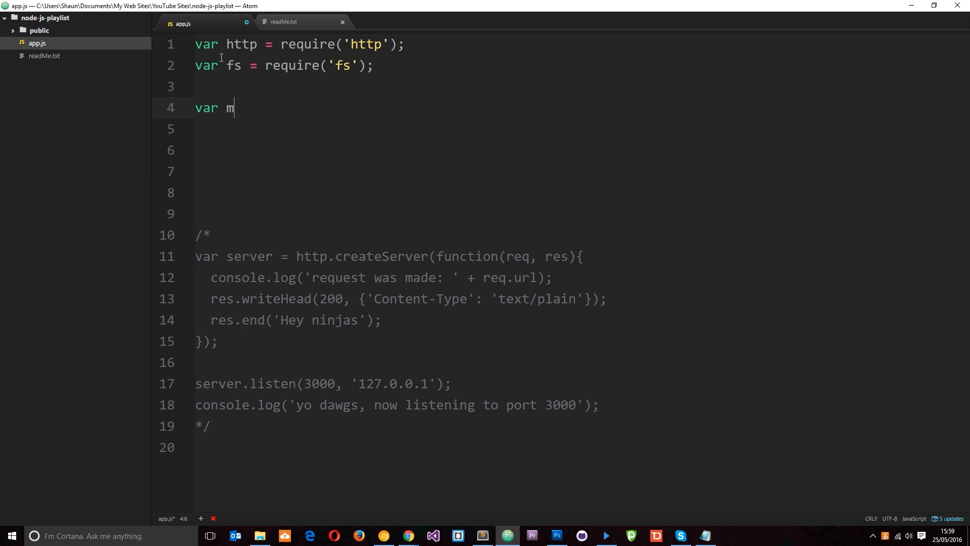
pyautogui.write('yReadStre')
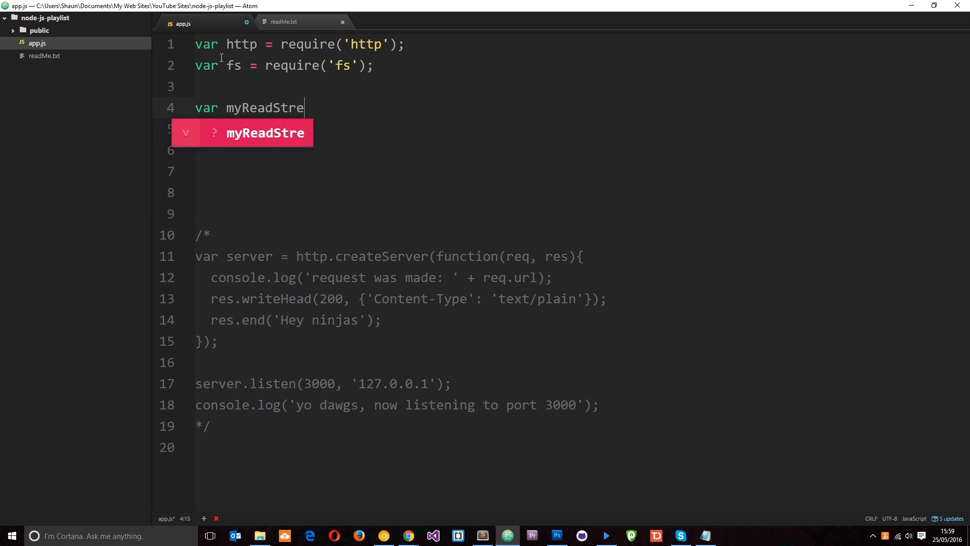
pyautogui.write('am = f')
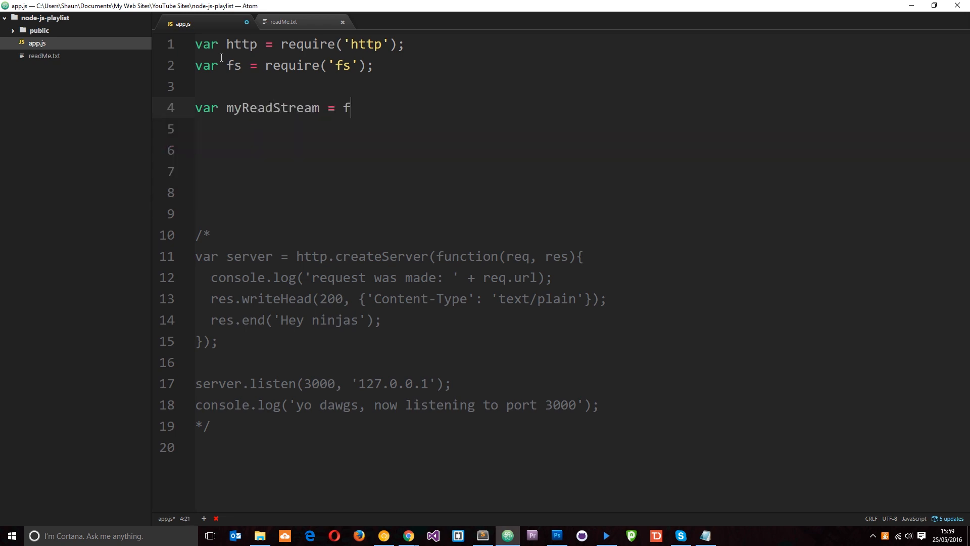
pyautogui.write('s.createReadSt')
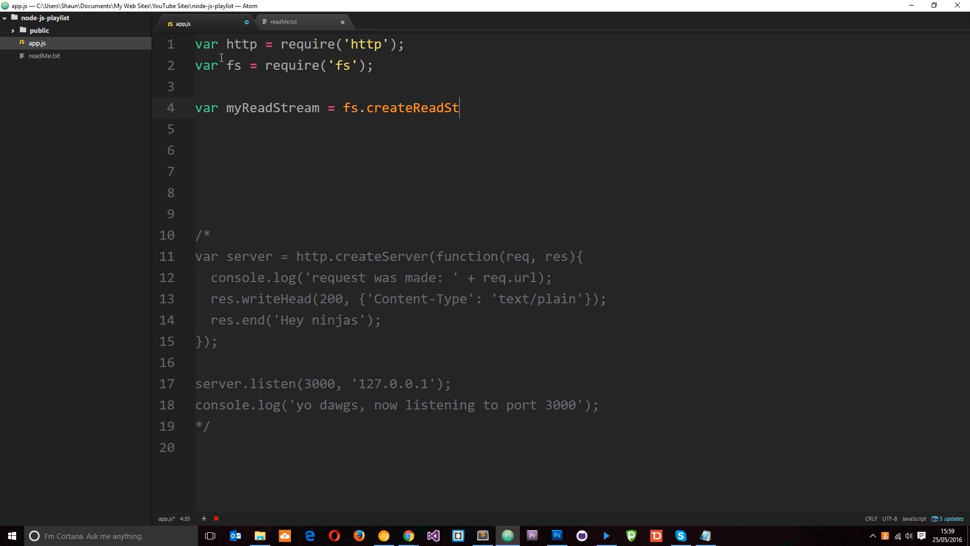
pyautogui.write('ream()')
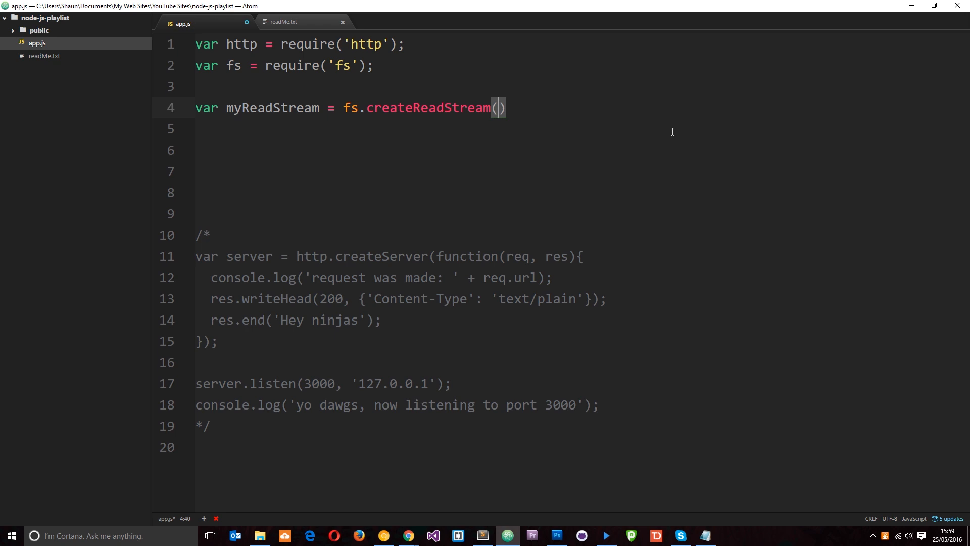
# Pass __dirname + '/readMe.txt' to createReadStream and end line 4 with a semicolon
pyautogui.write('__dirna')
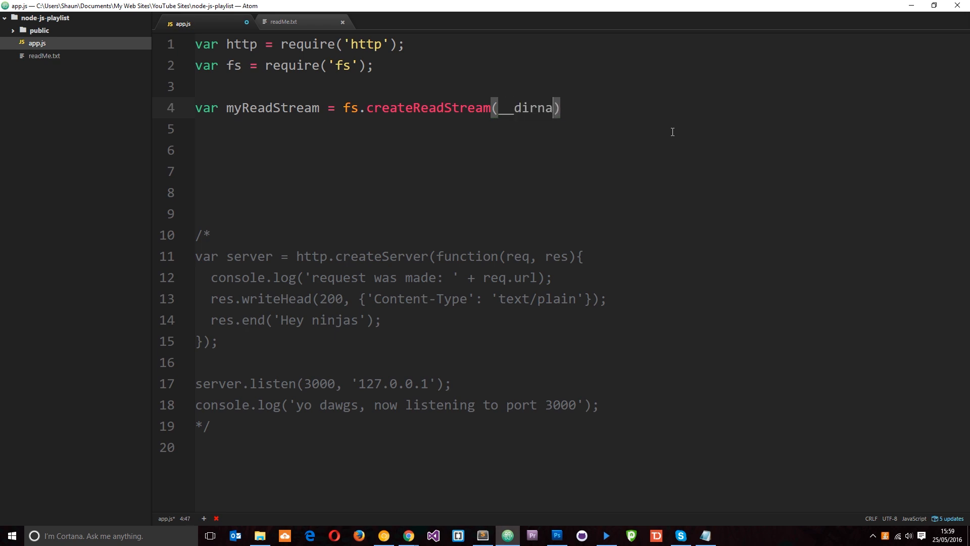
pyautogui.write('me')
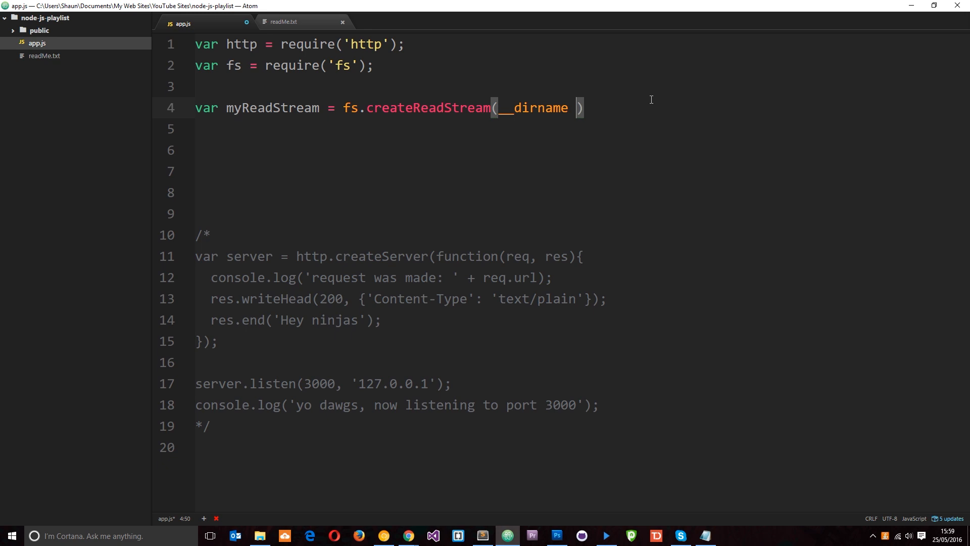
pyautogui.write("+ ''")
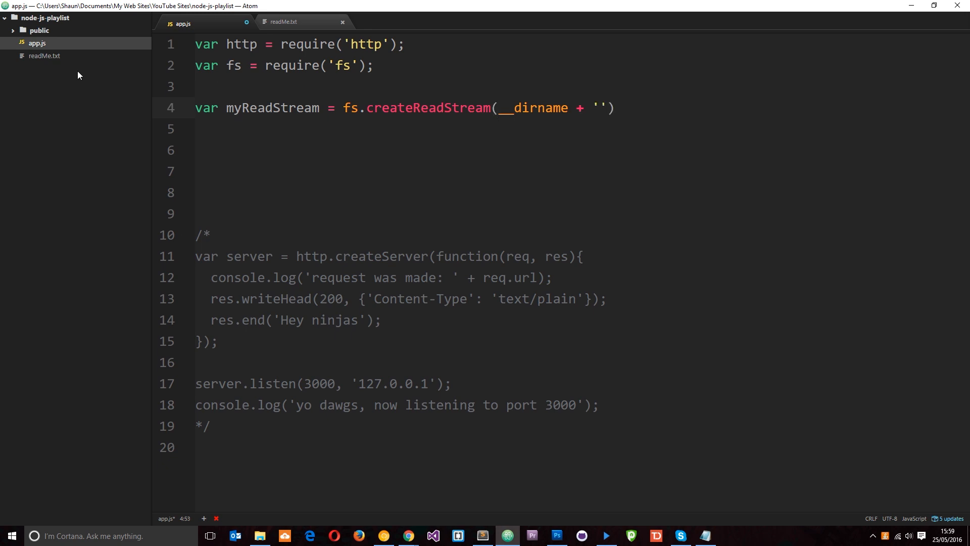
pyautogui.write('/')
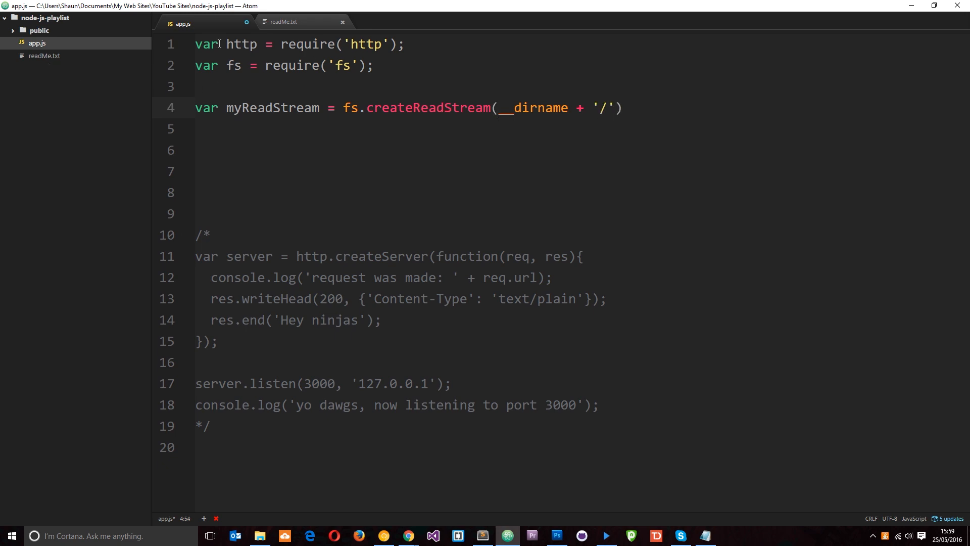
pyautogui.write('readMe.t')
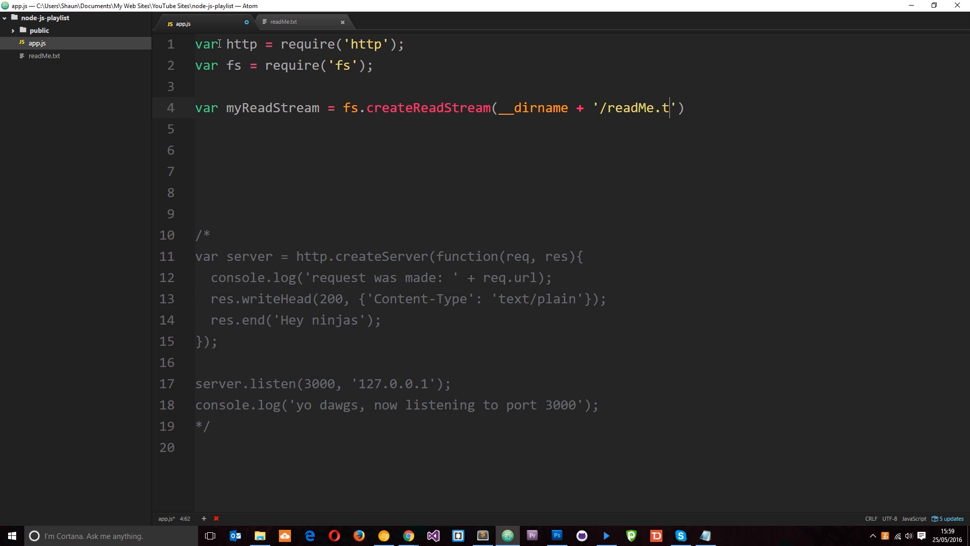
pyautogui.write('xt')
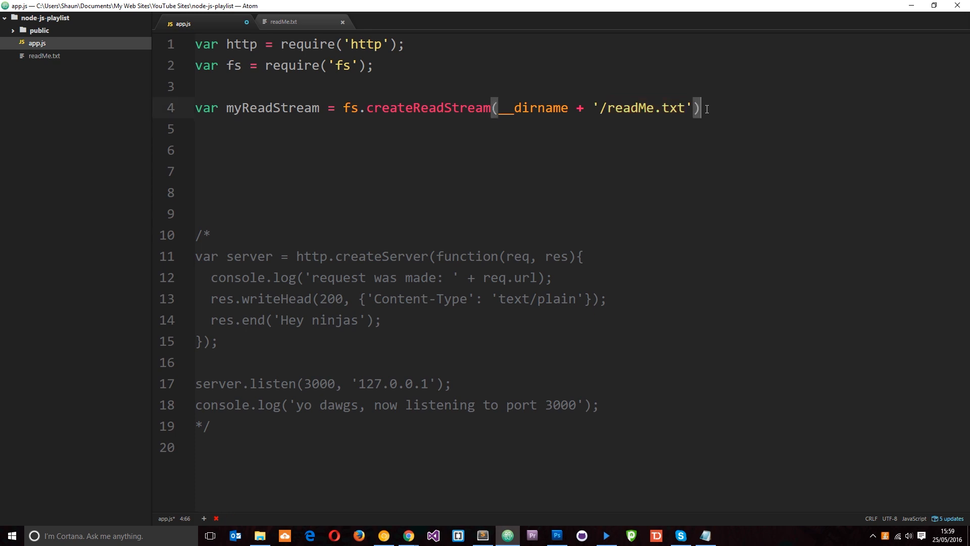
pyautogui.write(';')
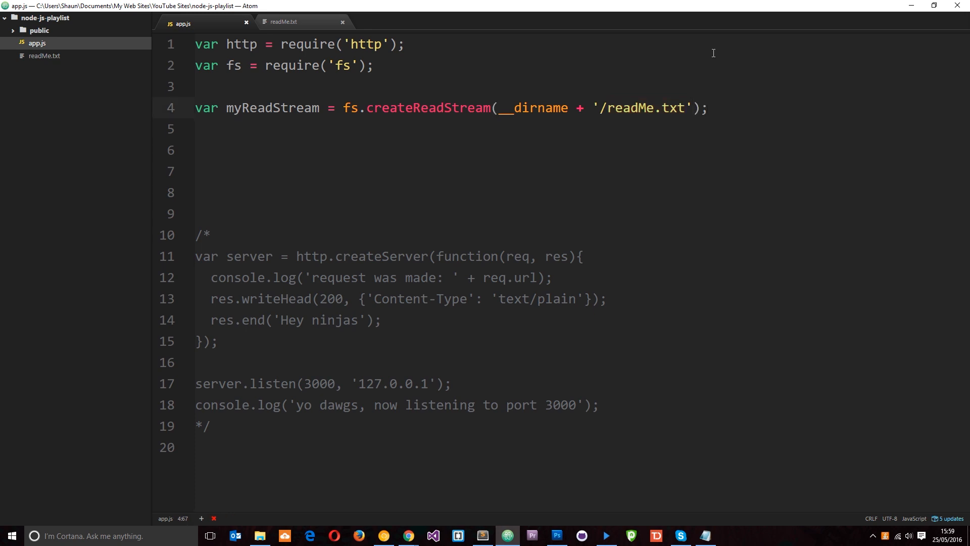
pyautogui.click(708, 108)
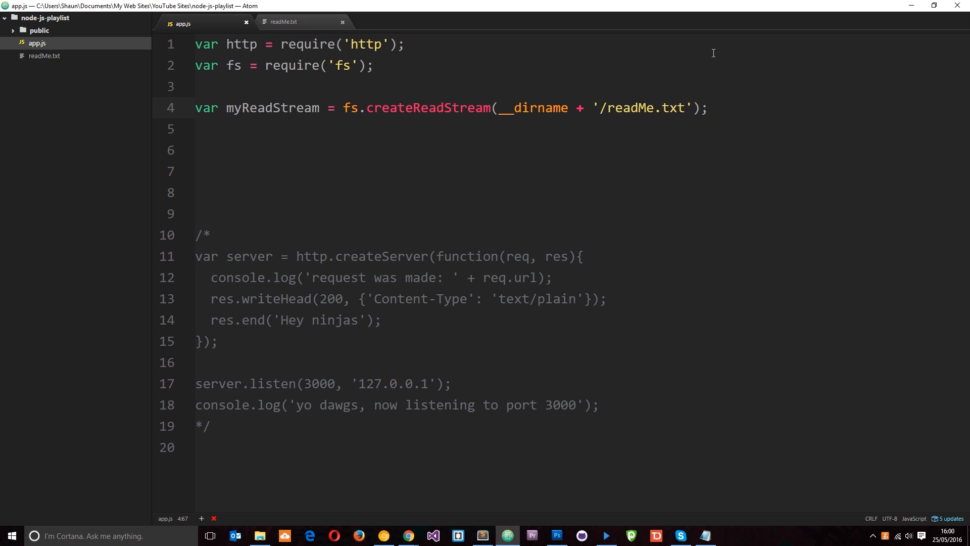
pyautogui.click(710, 107)
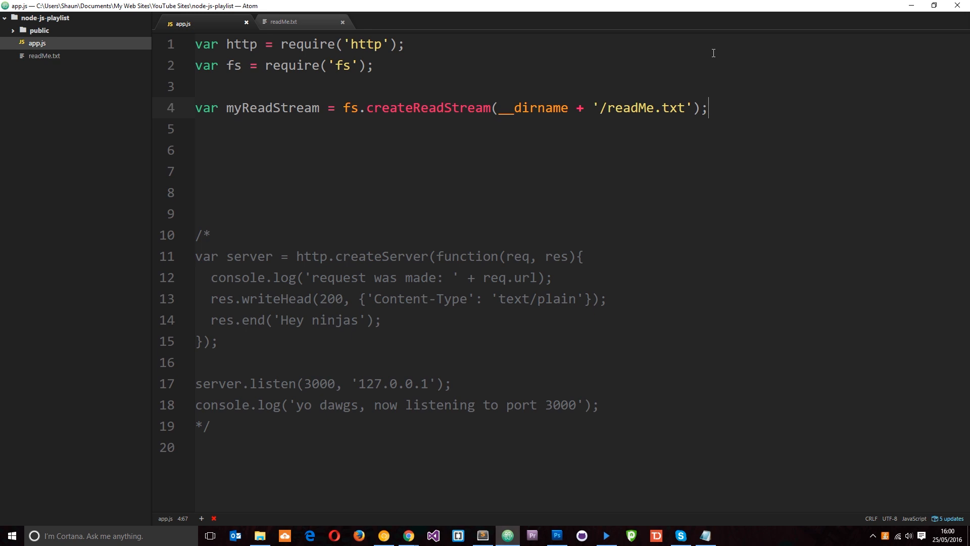
# Highlight the path, variable and createReadStream names to explain them, leaving the caret on line 6
pyautogui.doubleClick(642, 107)
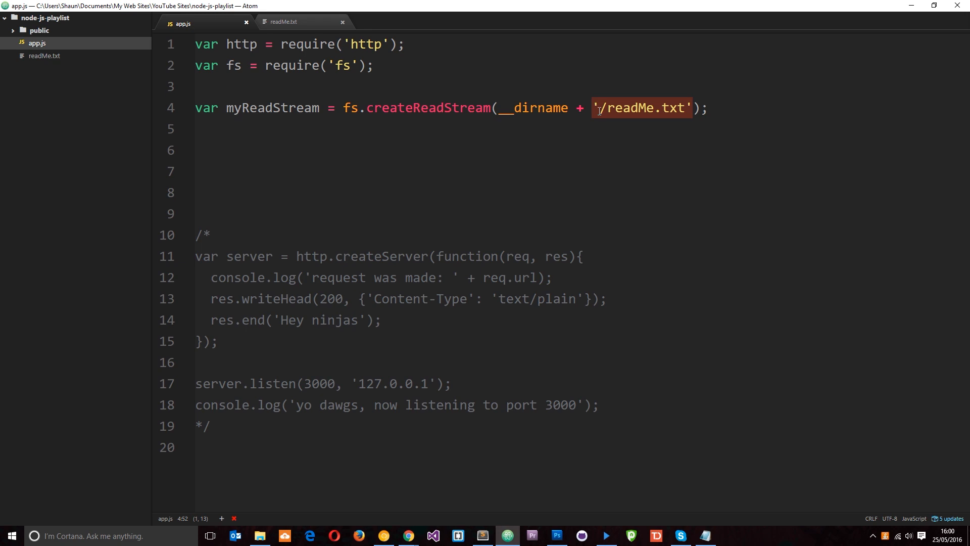
pyautogui.moveTo(289, 133)
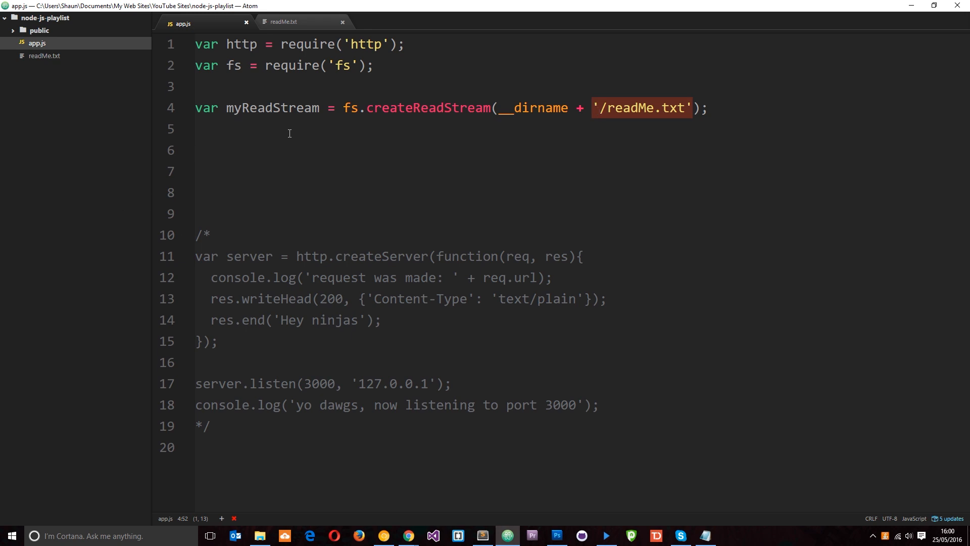
pyautogui.doubleClick(273, 108)
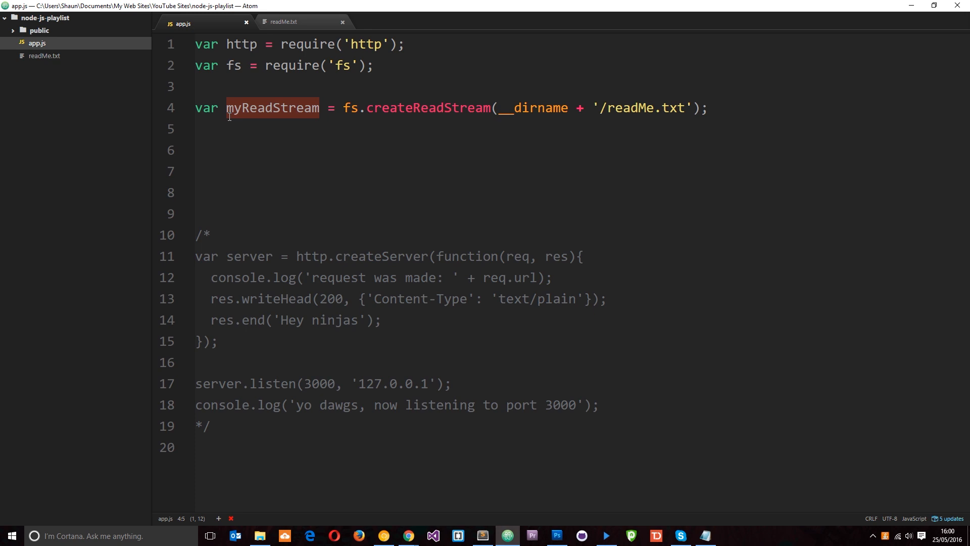
pyautogui.moveTo(706, 134)
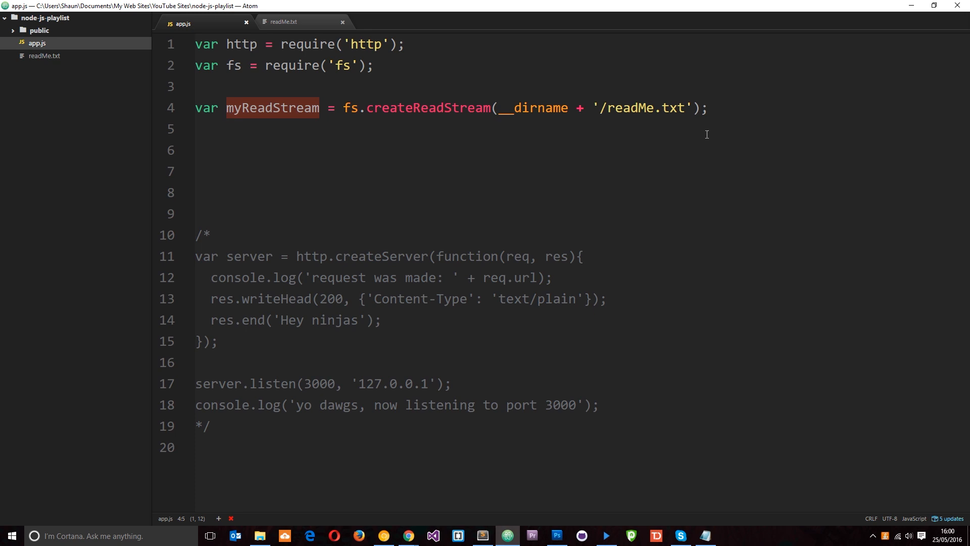
pyautogui.click(733, 143)
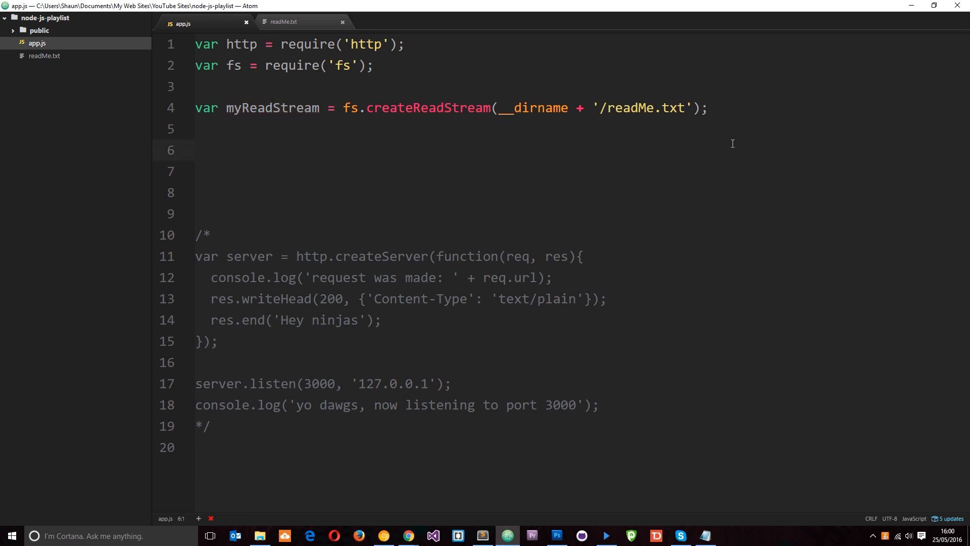
pyautogui.click(196, 150)
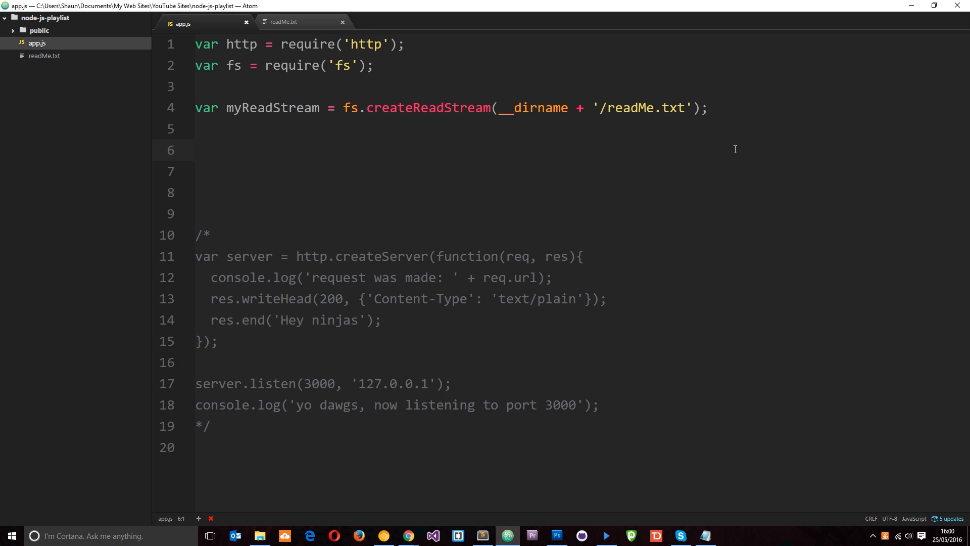
pyautogui.click(197, 150)
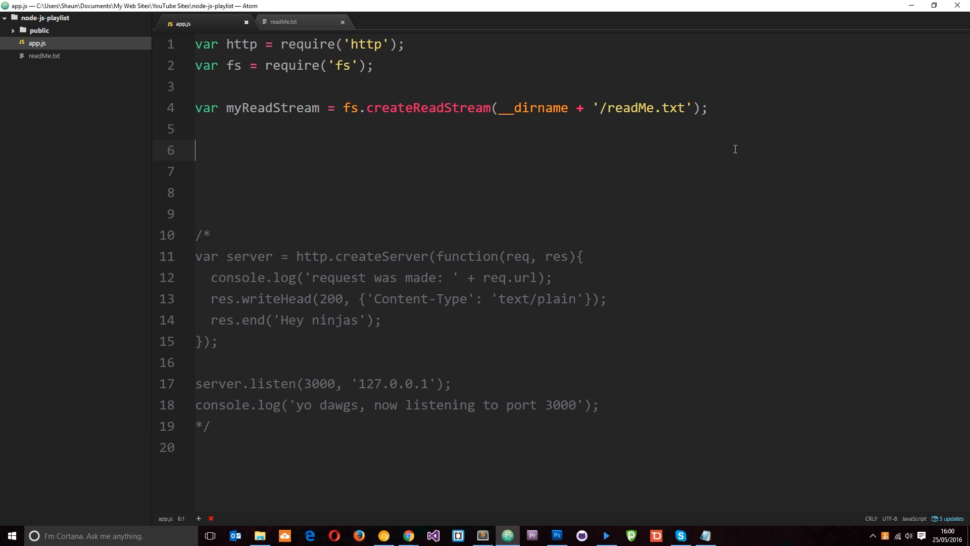
pyautogui.moveTo(683, 155)
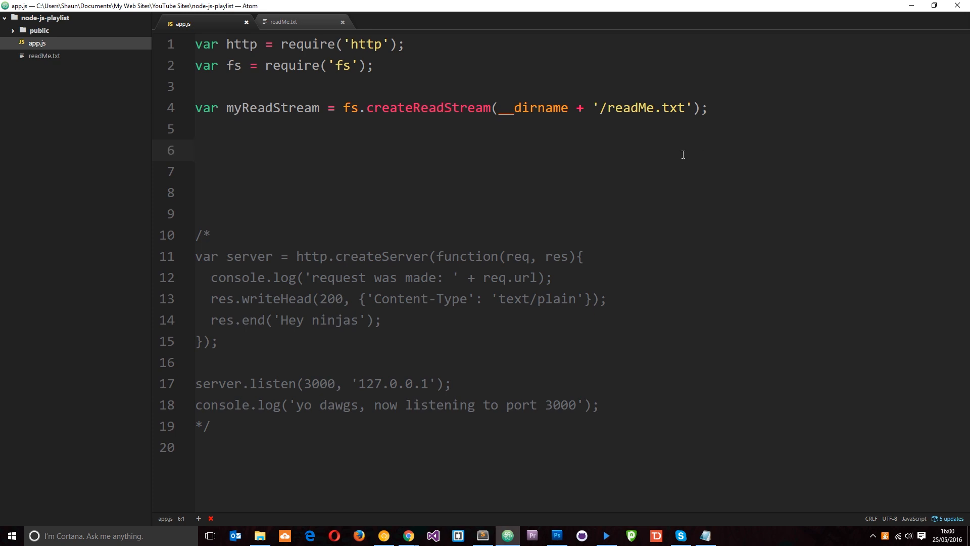
pyautogui.doubleClick(427, 107)
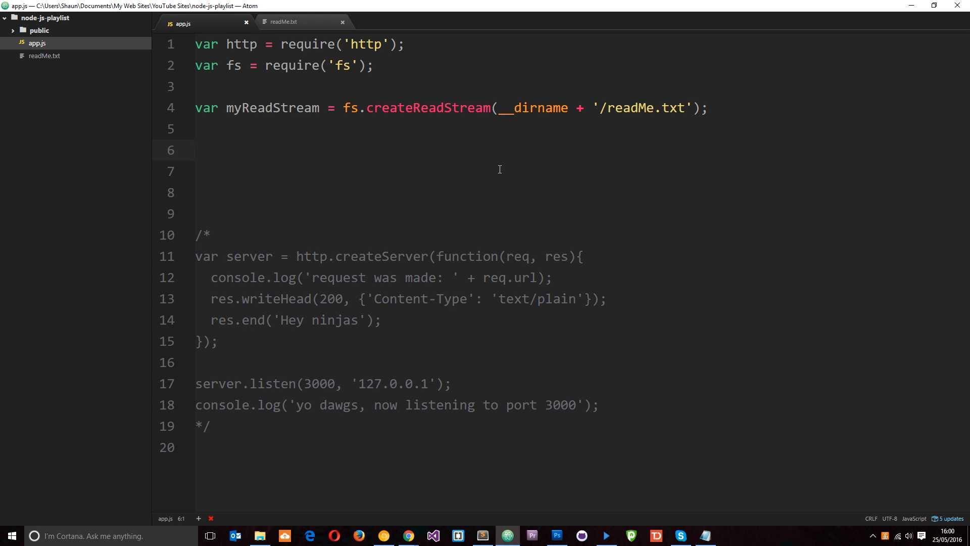
pyautogui.doubleClick(421, 108)
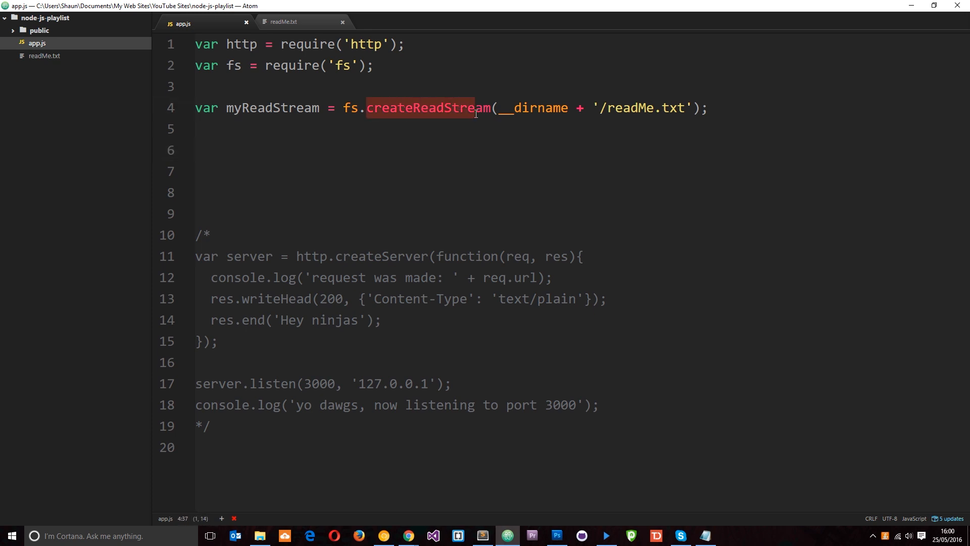
pyautogui.click(478, 149)
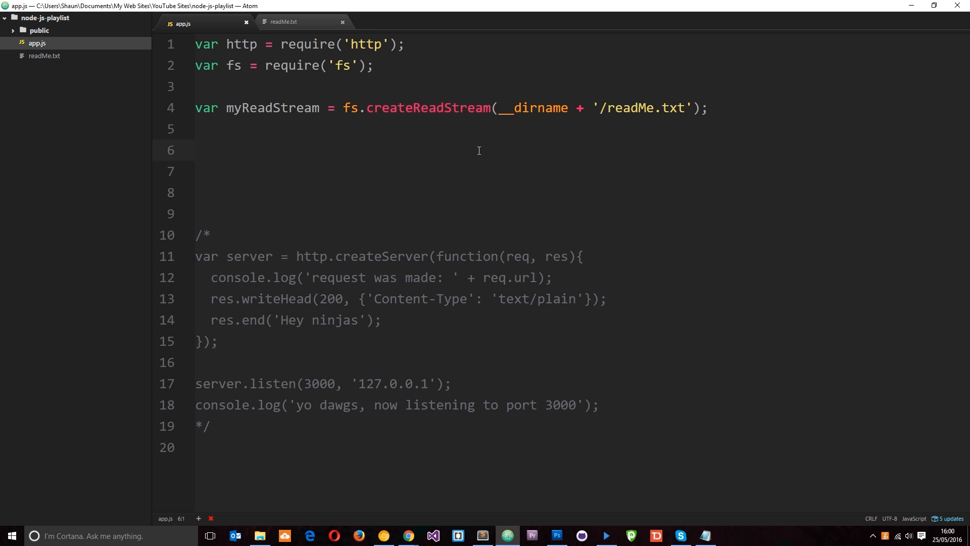
pyautogui.click(196, 149)
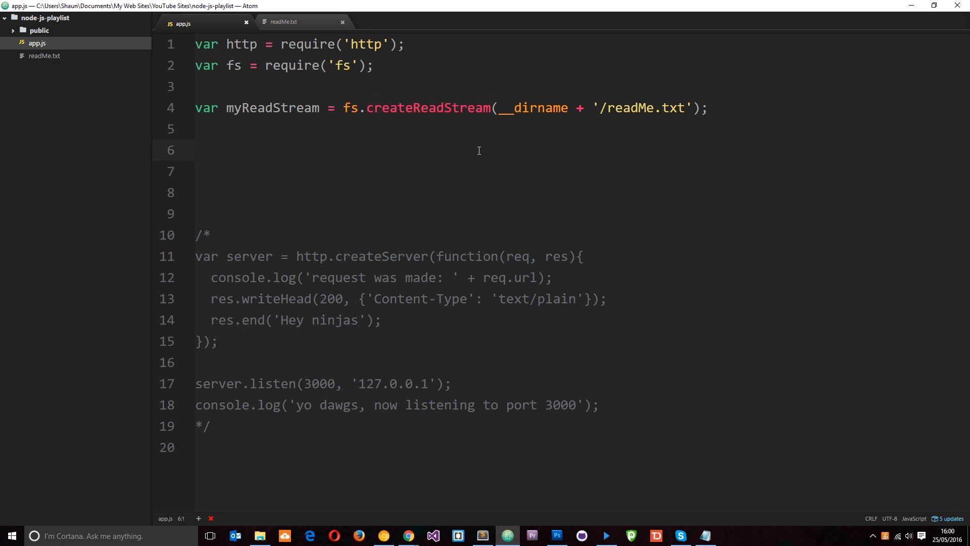
pyautogui.click(197, 151)
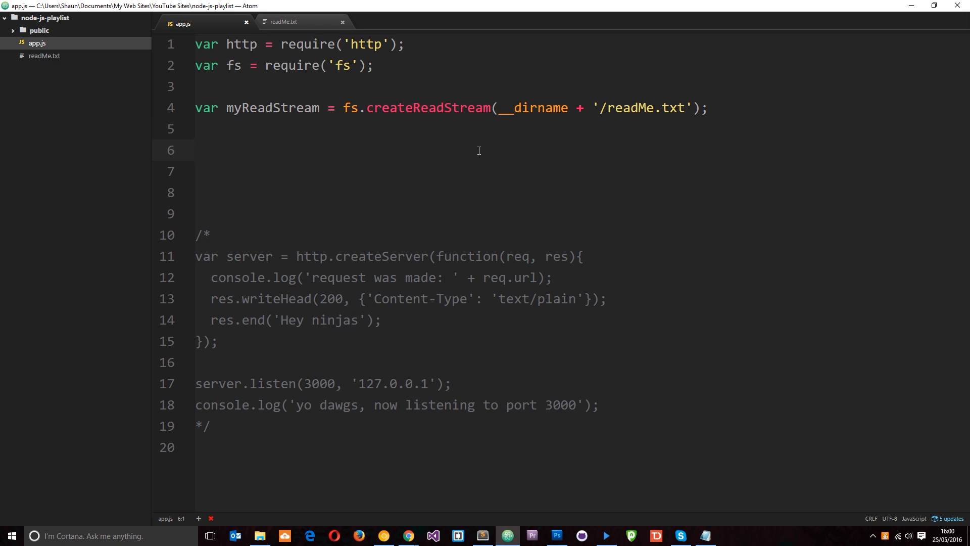
pyautogui.click(195, 150)
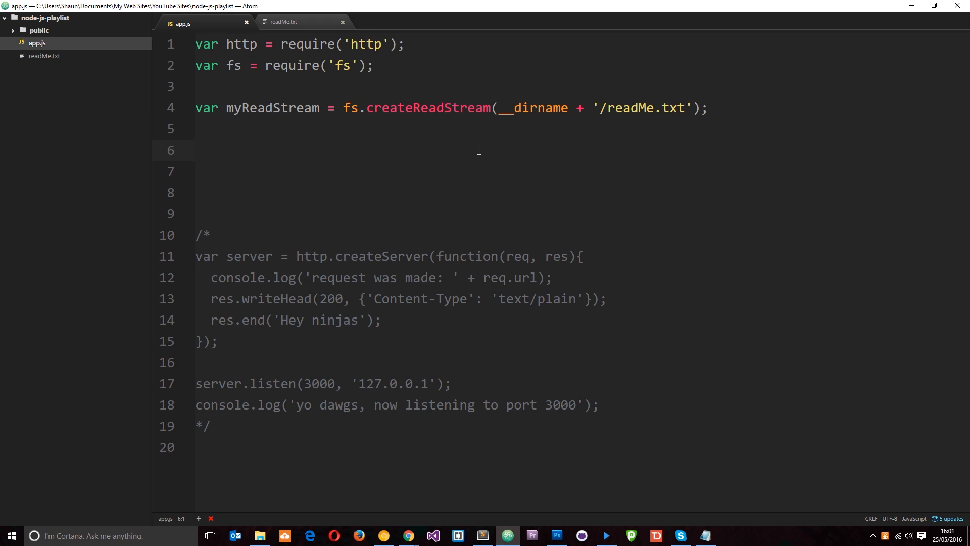
# Write myReadStream.on('data', function(chunk){}) on line 6 with an empty callback body
pyautogui.write('myReadStream.on')
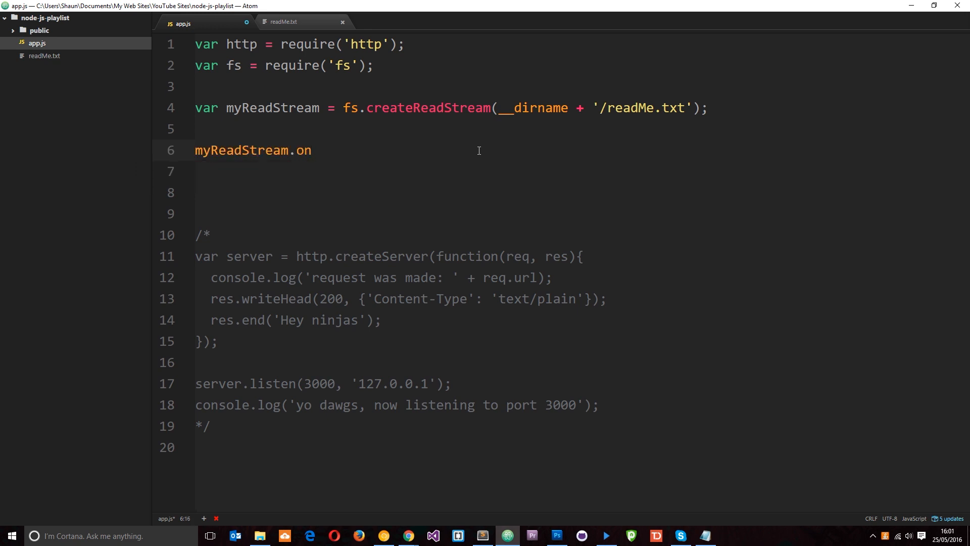
pyautogui.write('()')
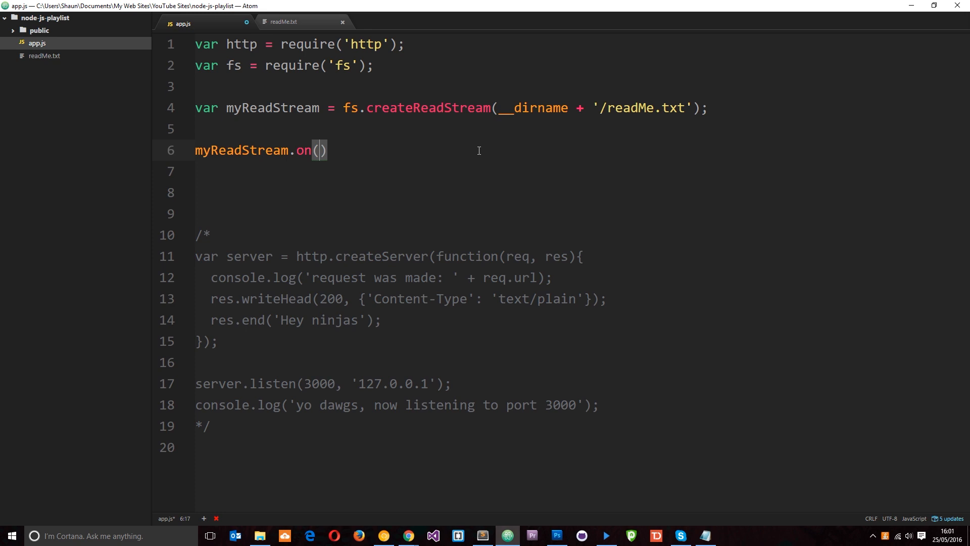
pyautogui.write("'data'")
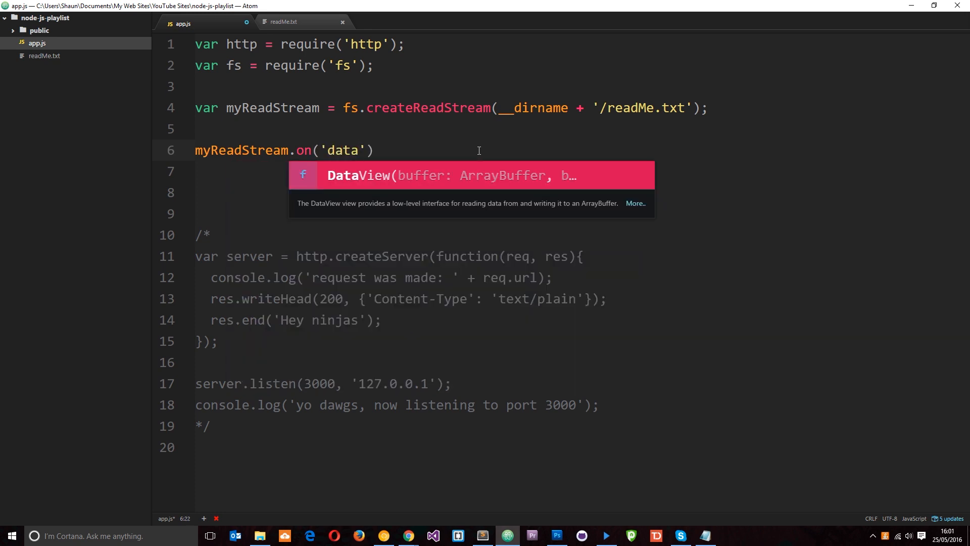
pyautogui.write(', function(')
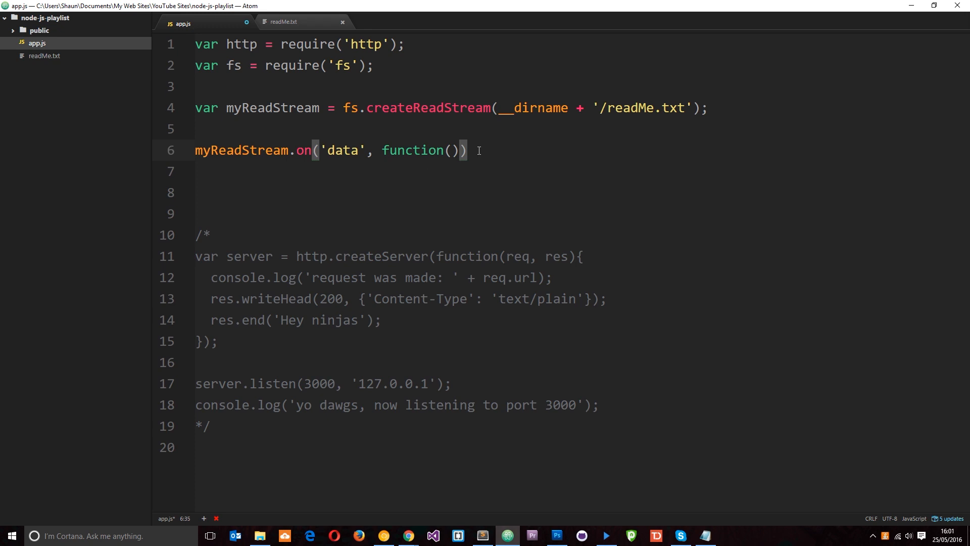
pyautogui.write('{}')
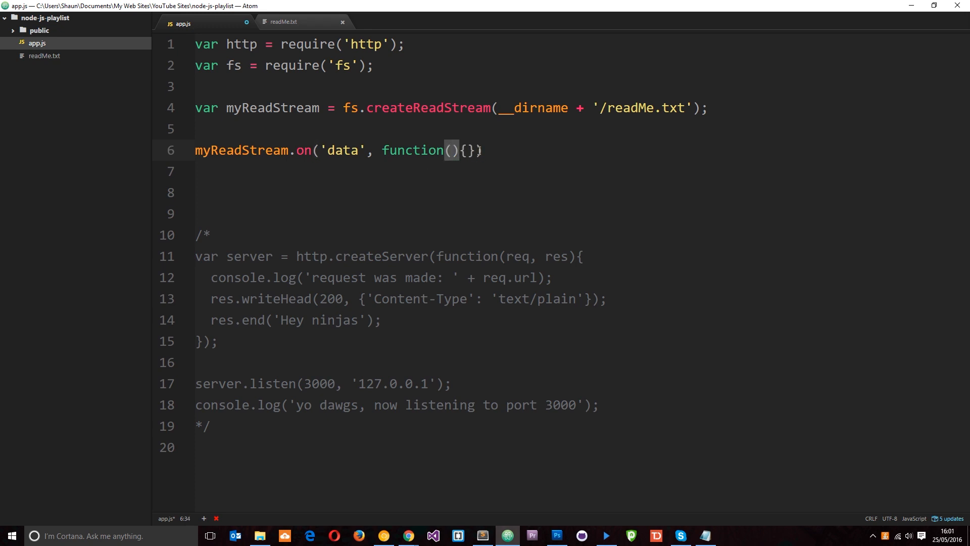
pyautogui.write('chunk')
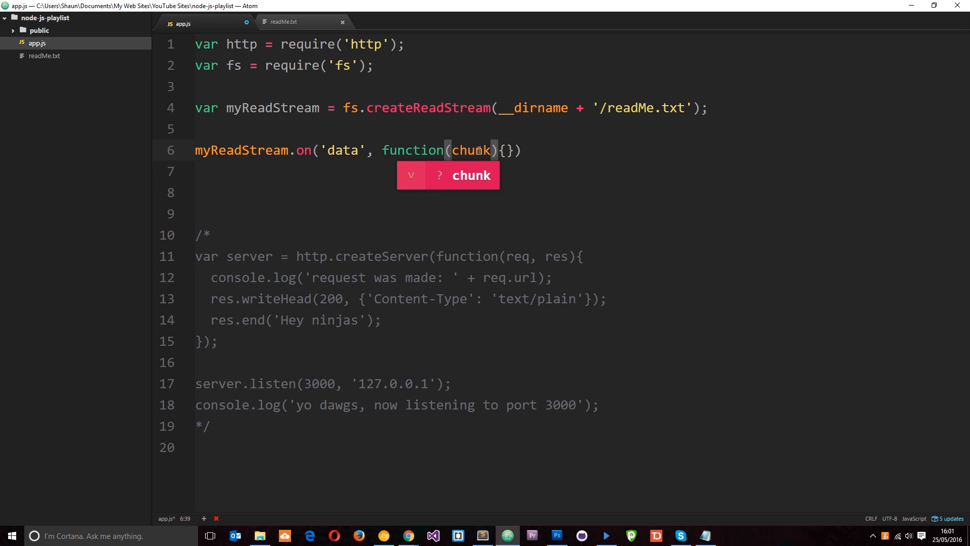
pyautogui.moveTo(490, 167)
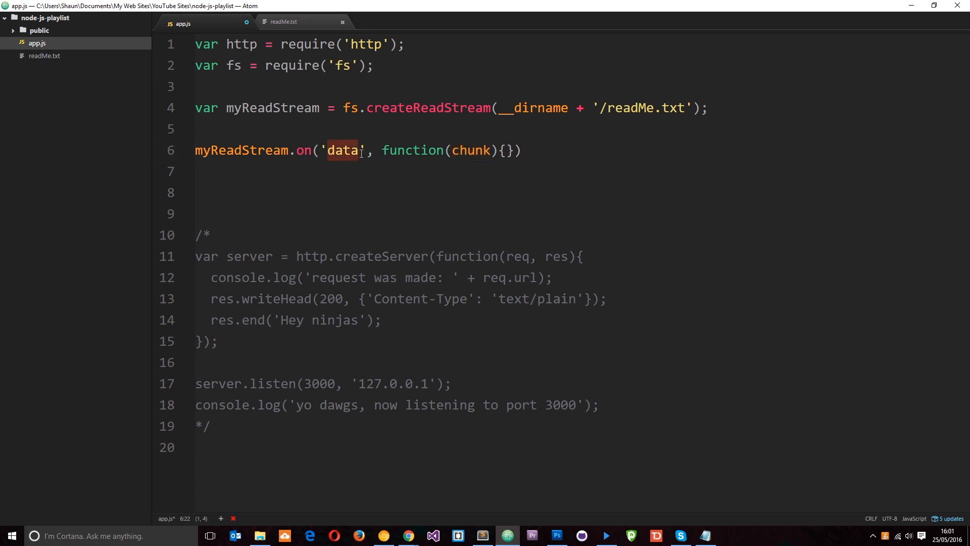
pyautogui.click(505, 151)
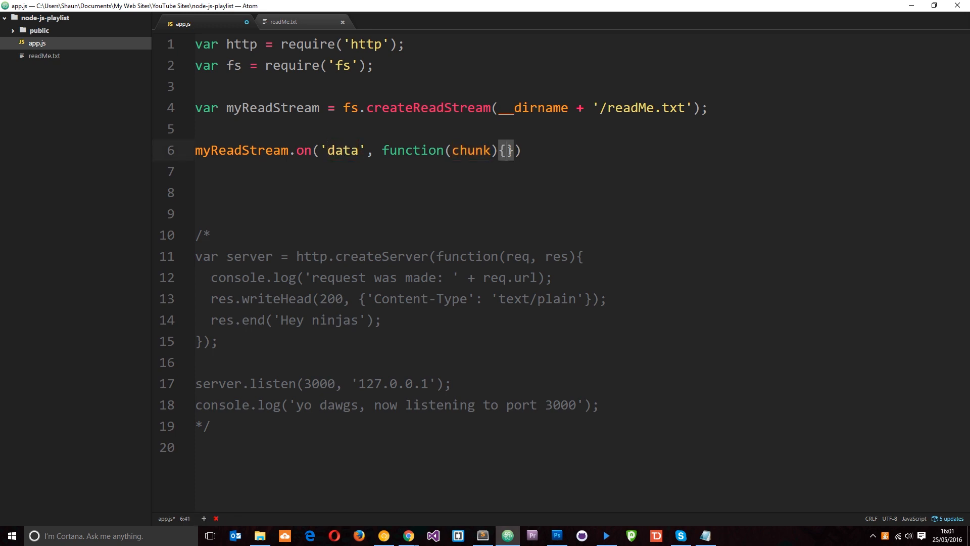
# End line 6 with a semicolon and log 'new chunk received:' then the chunk inside the callback
pyautogui.write(';')
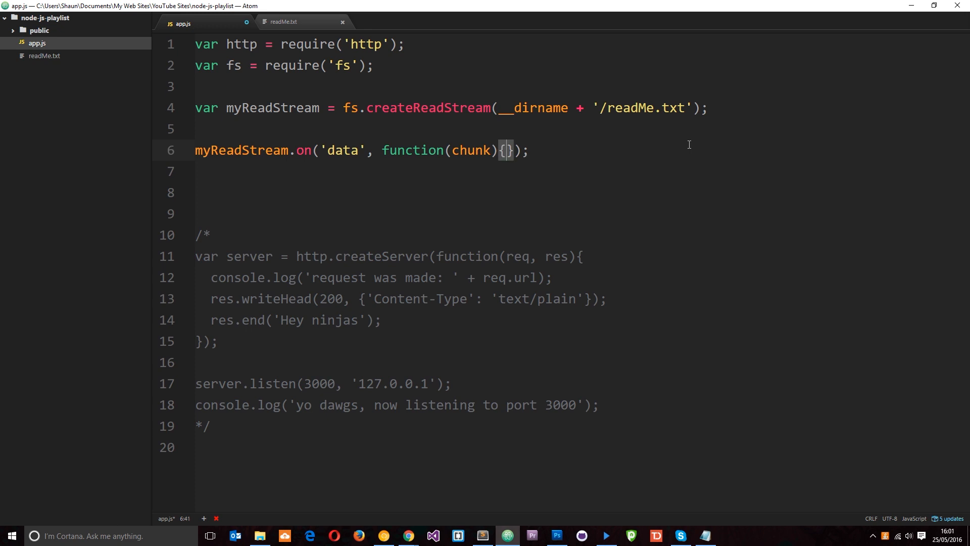
pyautogui.press('Enter')
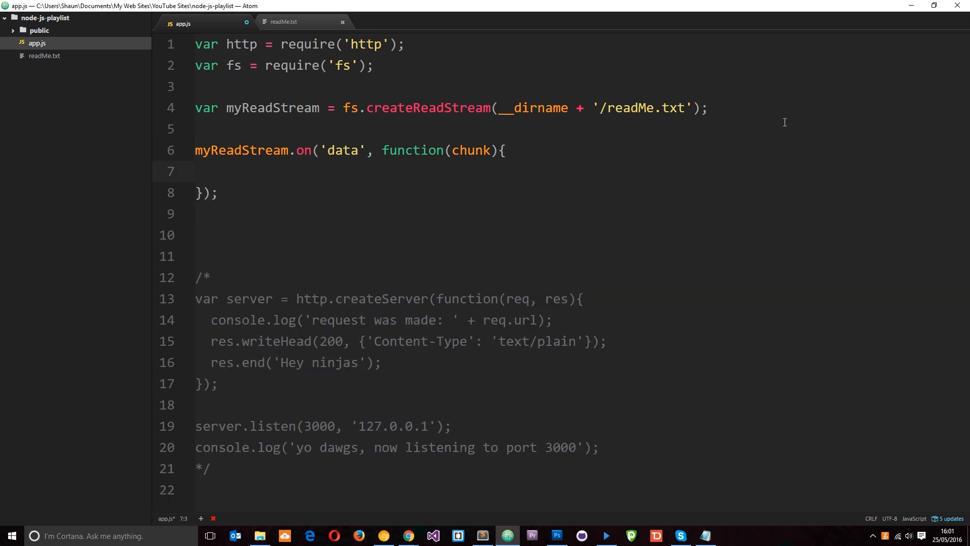
pyautogui.write('console.log')
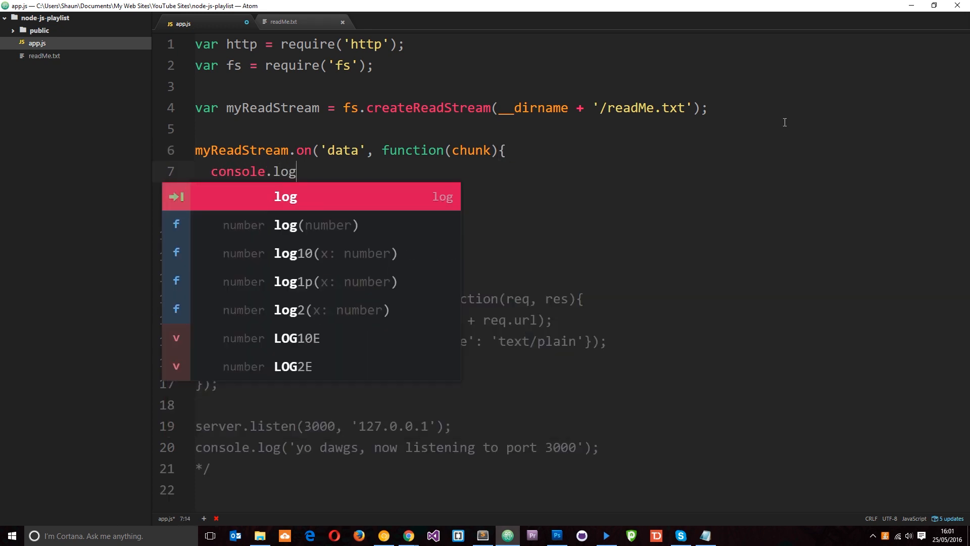
pyautogui.write("('new'")
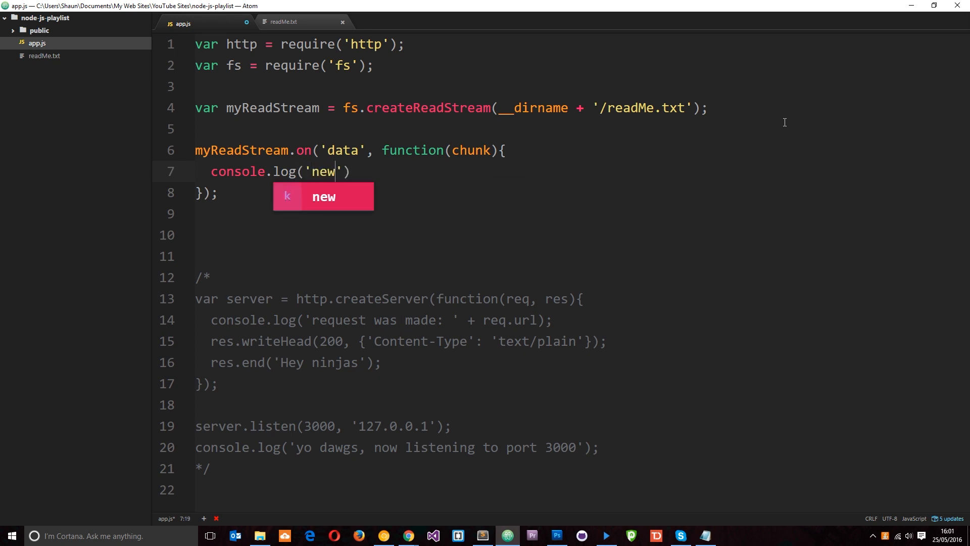
pyautogui.write('chunk received:')
pyautogui.write('console.l')
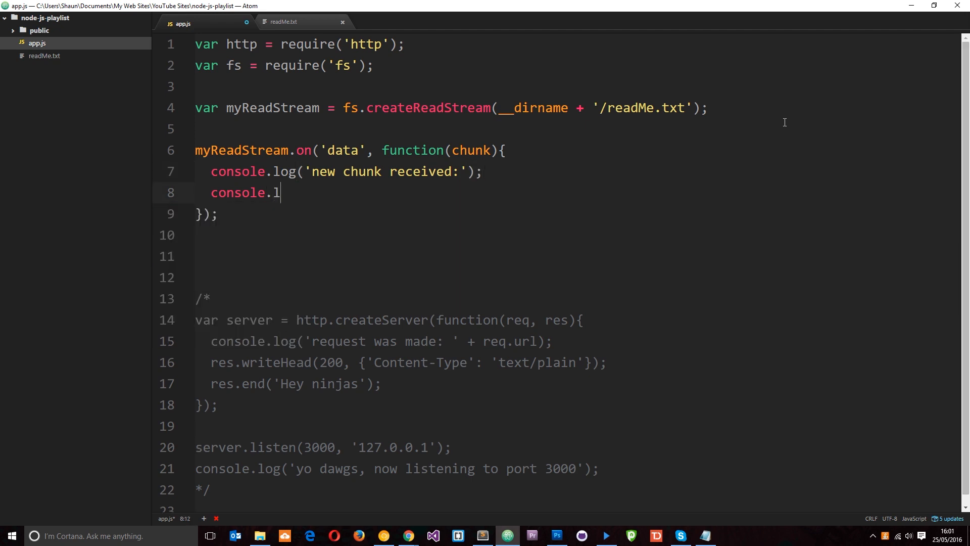
pyautogui.write('og()')
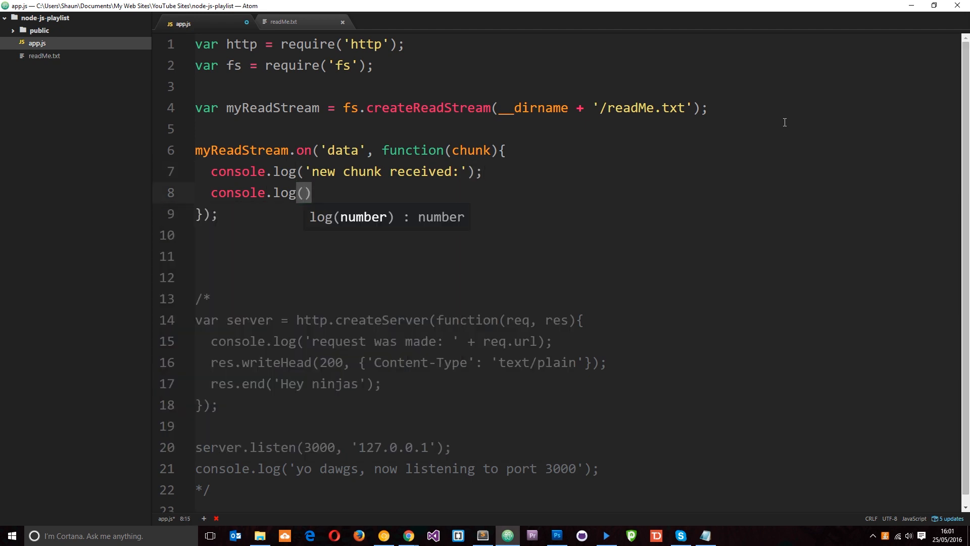
pyautogui.write('chunk')
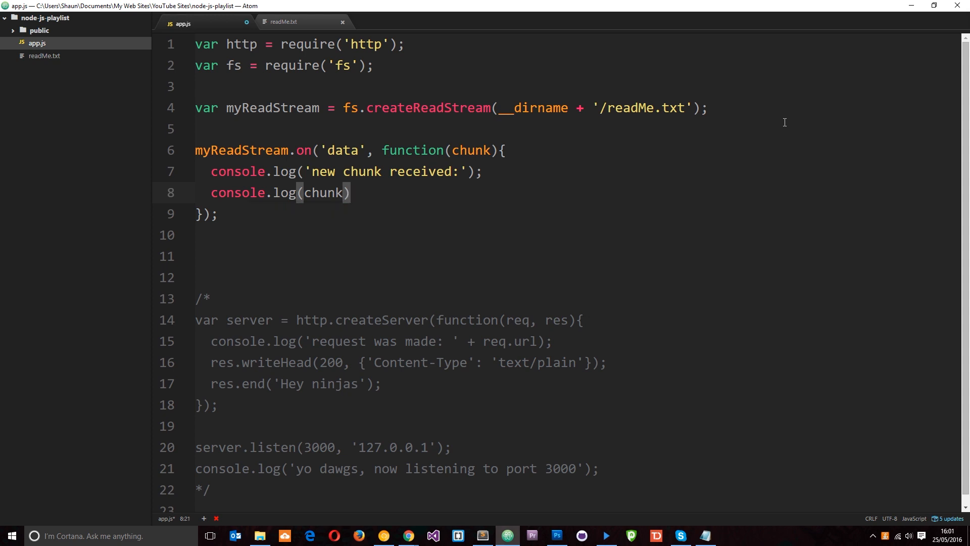
pyautogui.write(';')
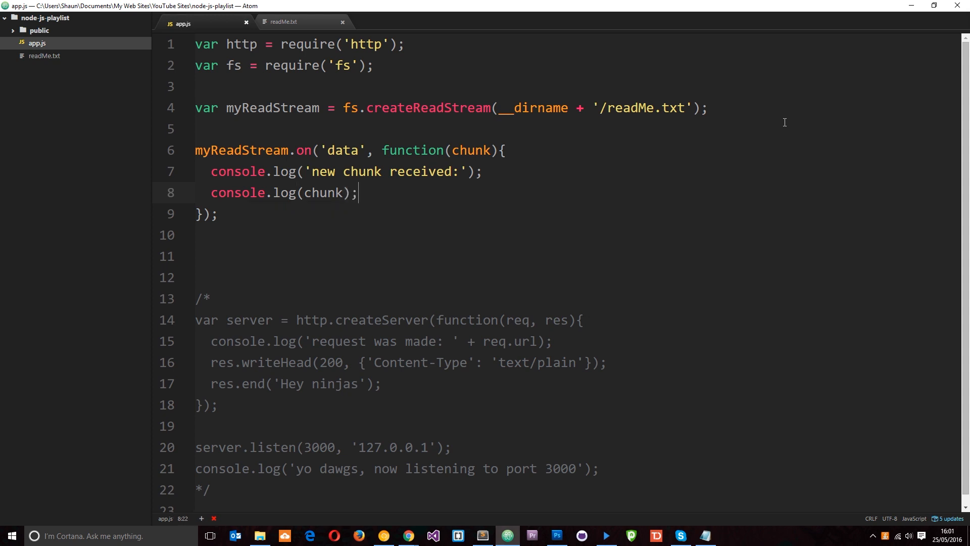
pyautogui.moveTo(209, 511)
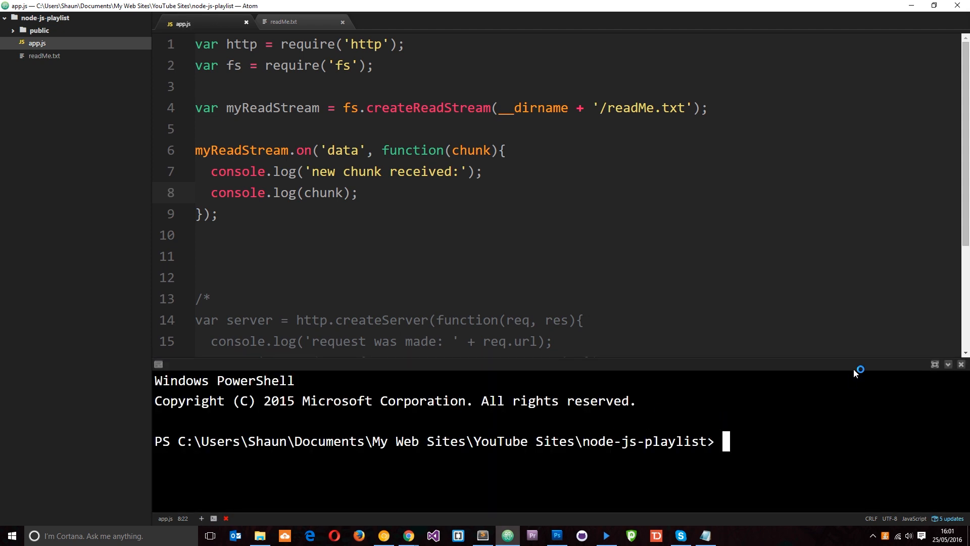
# Run node app in the terminal and highlight a 'new chunk received:' line above the Buffer bytes
pyautogui.write('node app')
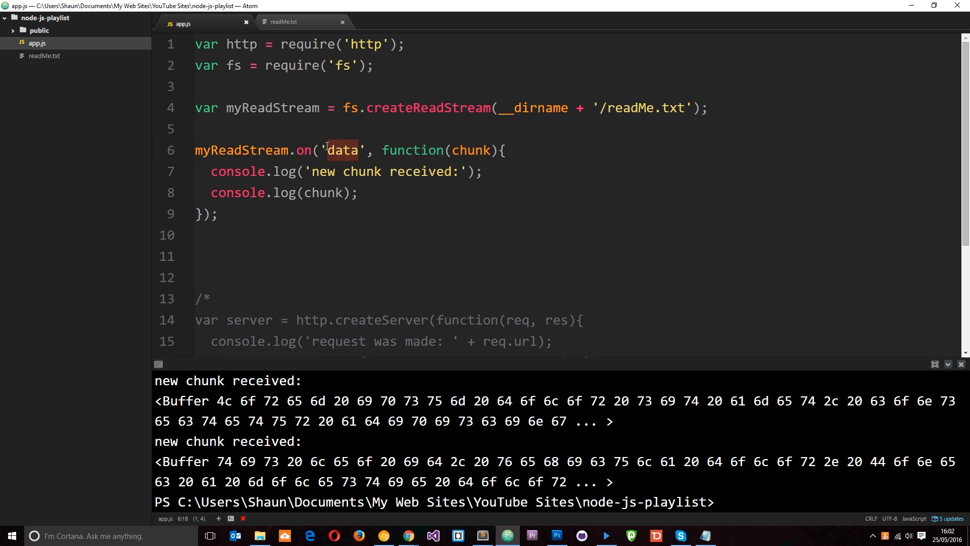
pyautogui.doubleClick(226, 441)
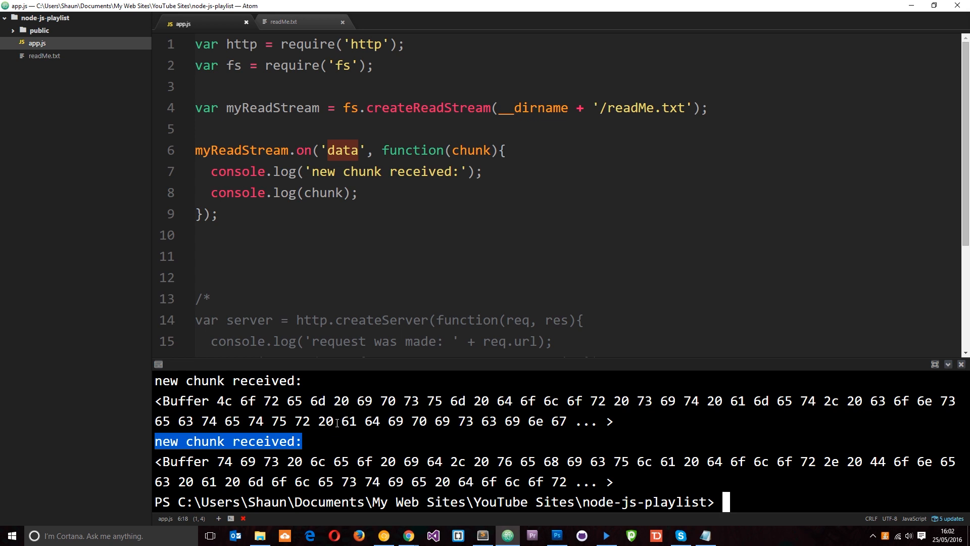
pyautogui.moveTo(605, 206)
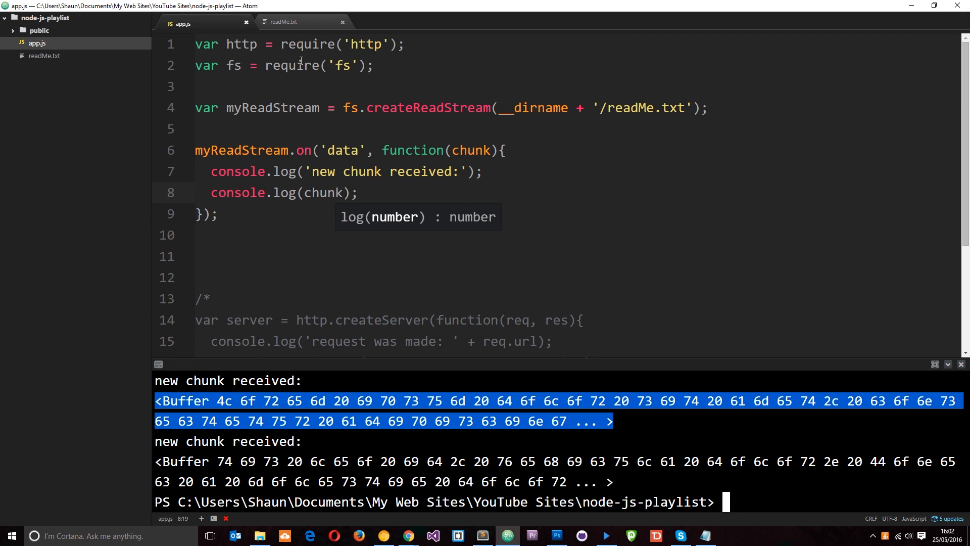
# After checking readMe.txt, add 'utf8' as the encoding argument to createReadStream and save
pyautogui.click(286, 22)
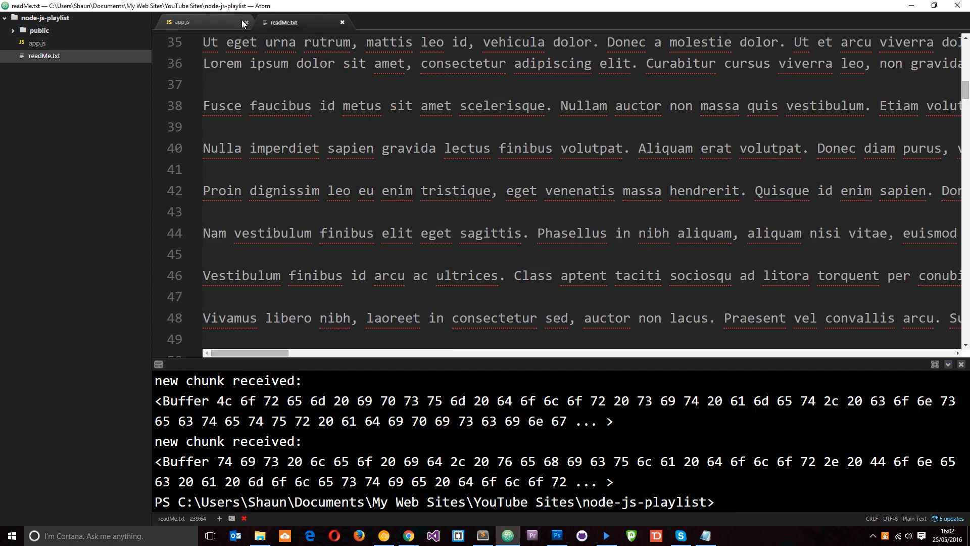
pyautogui.click(182, 23)
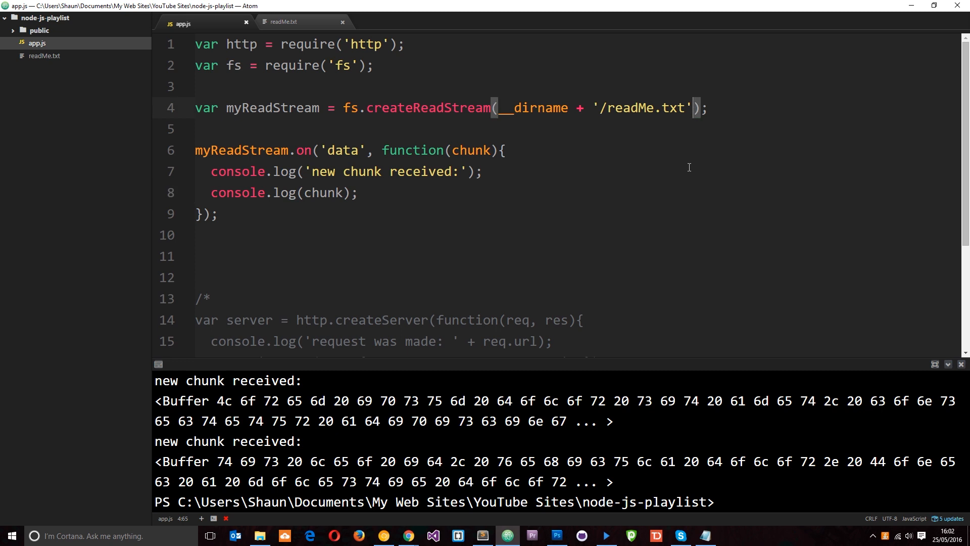
pyautogui.write(',')
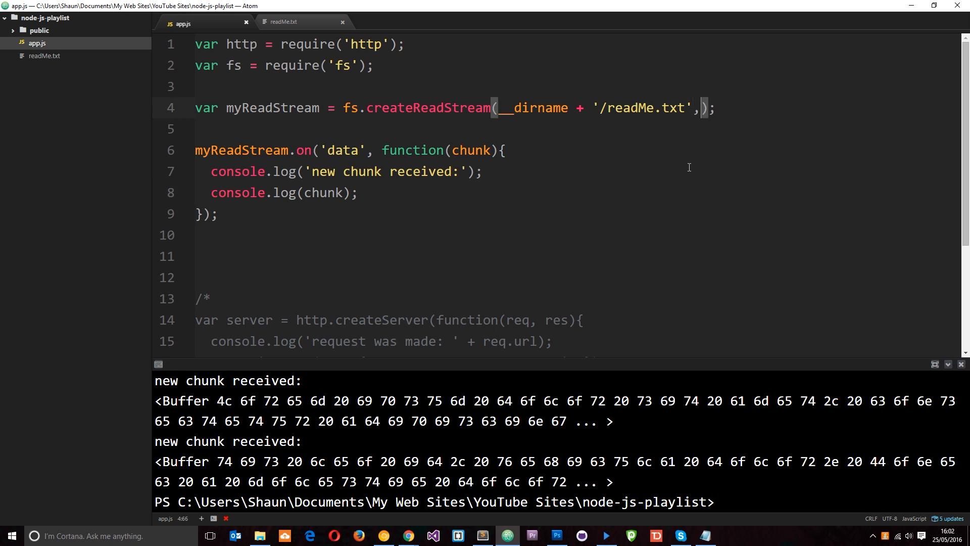
pyautogui.write("'u'")
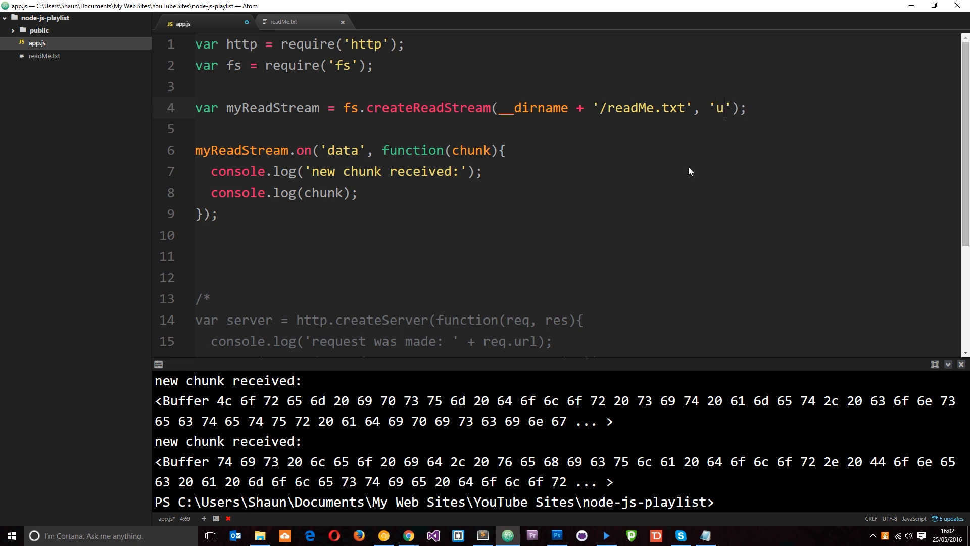
pyautogui.write('tf8')
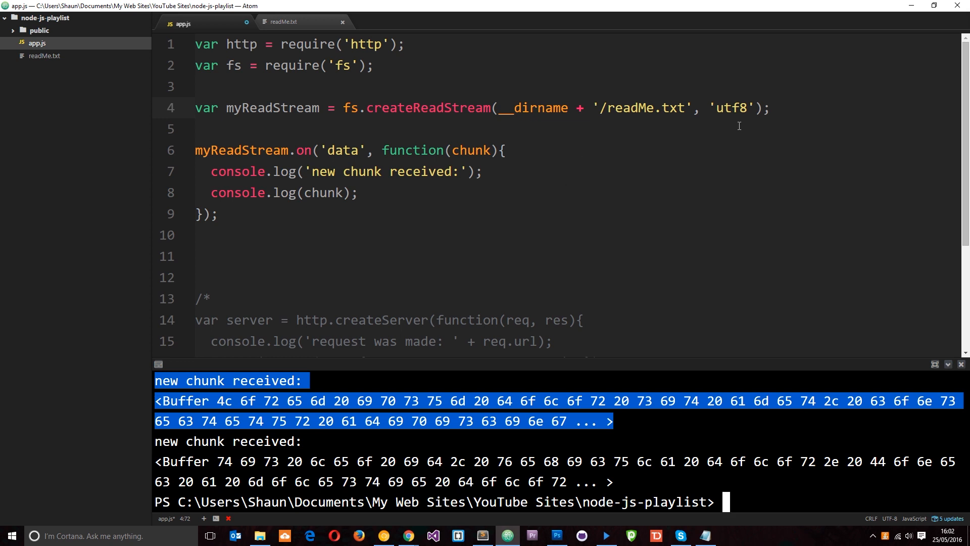
pyautogui.moveTo(523, 99)
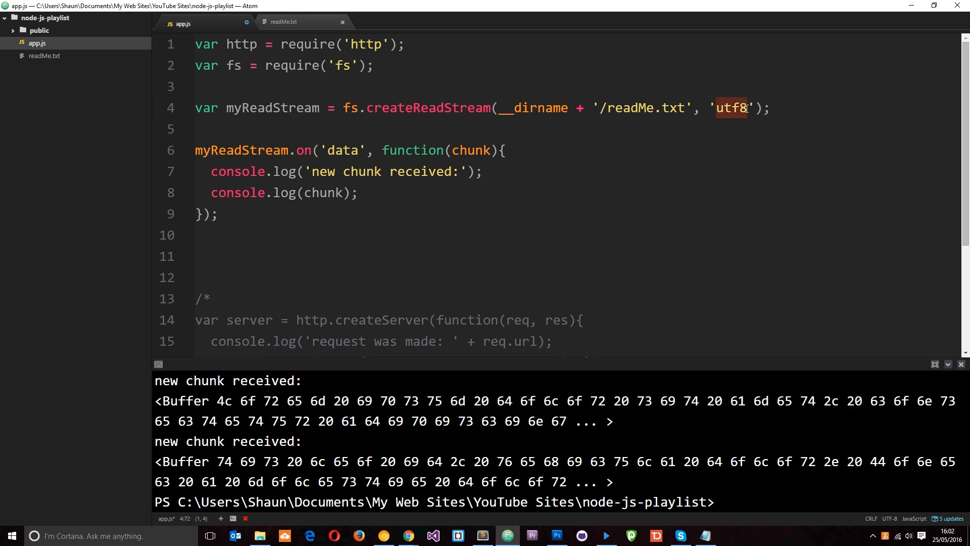
pyautogui.click(474, 150)
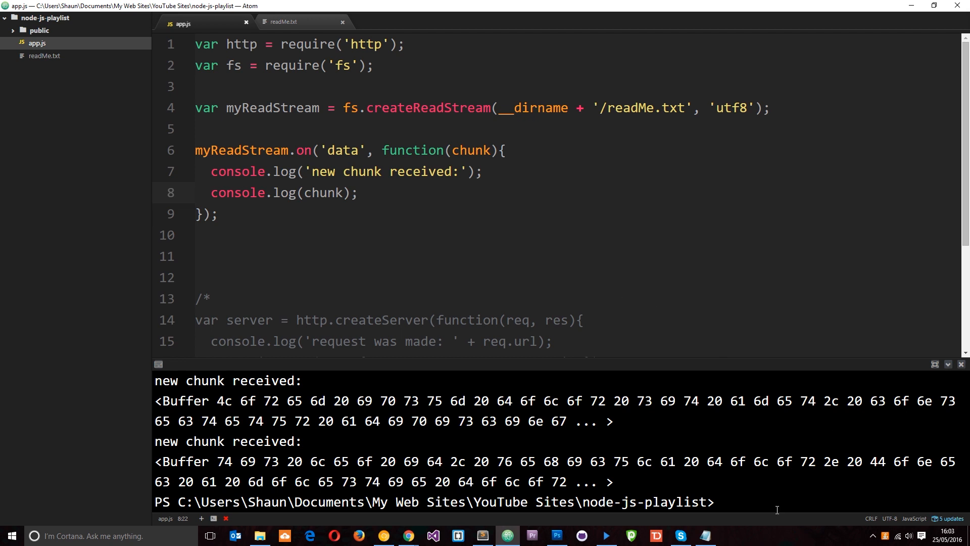
# Rerun node app and scroll the output showing readMe.txt as readable text after 'new chunk received:'
pyautogui.write('node app')
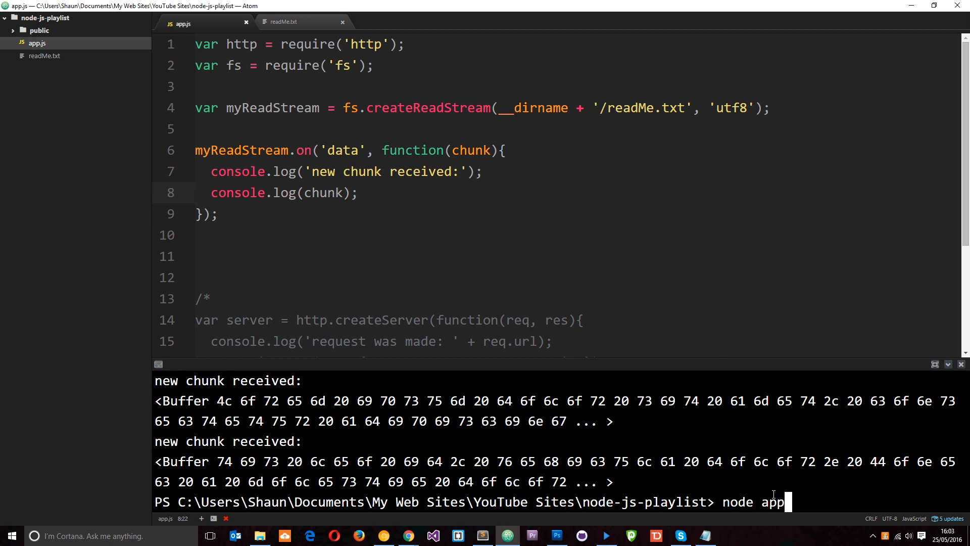
pyautogui.press('Return')
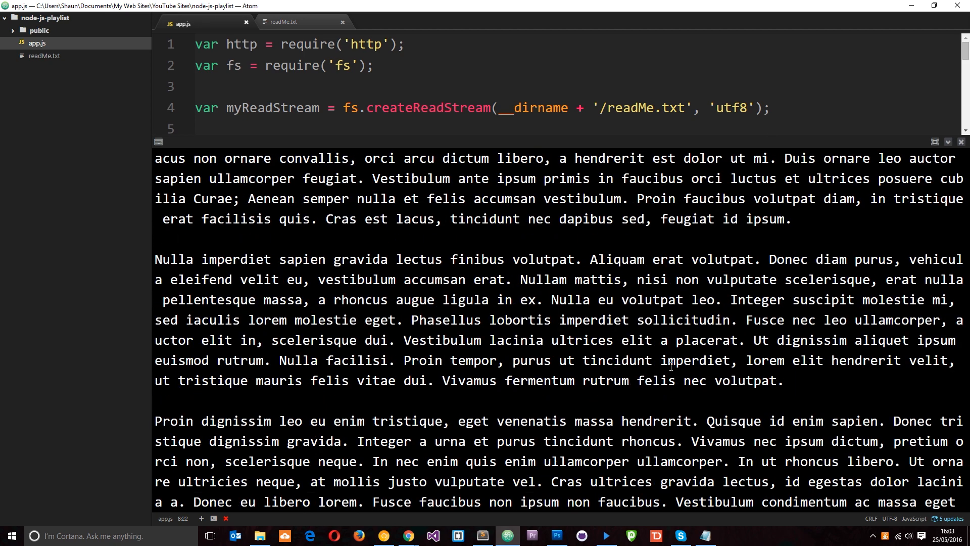
pyautogui.scroll(-3)
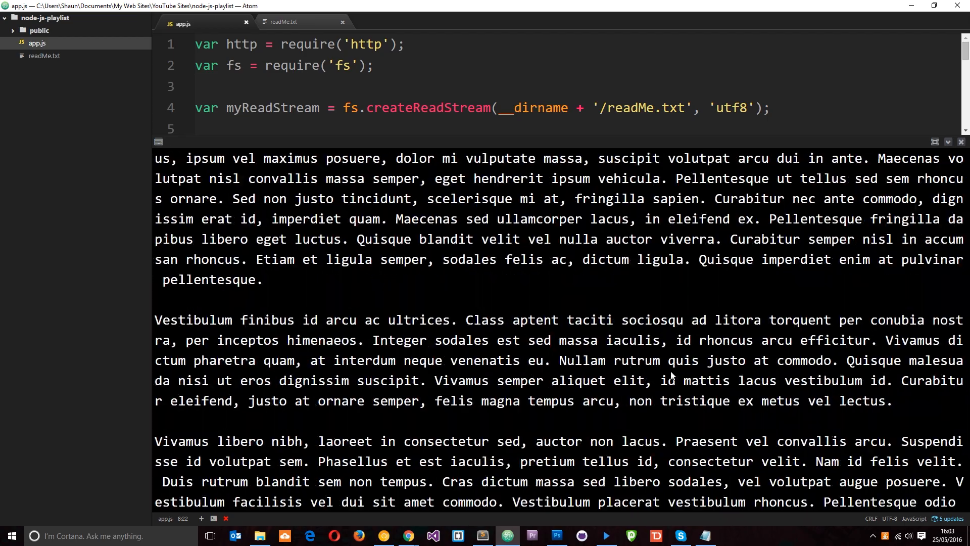
pyautogui.scroll(-3)
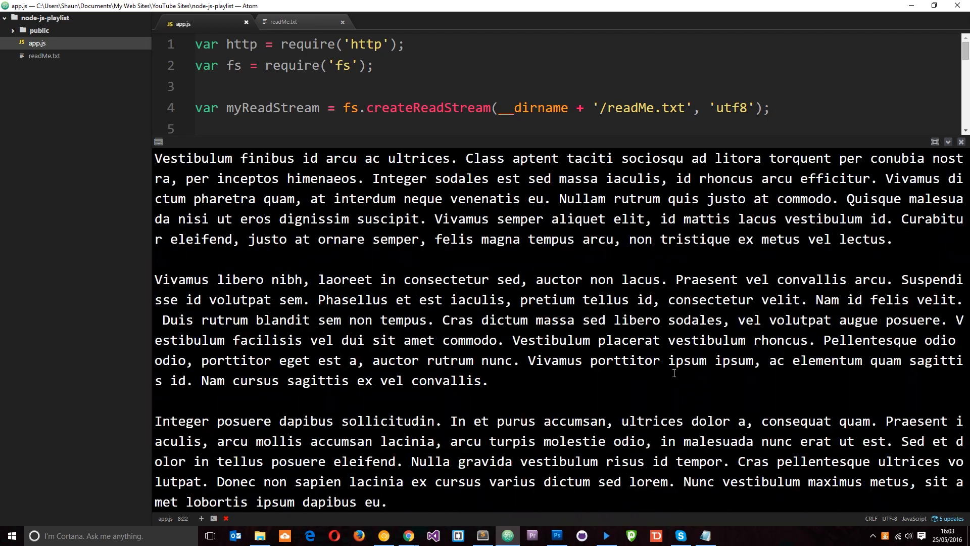
pyautogui.scroll(-3)
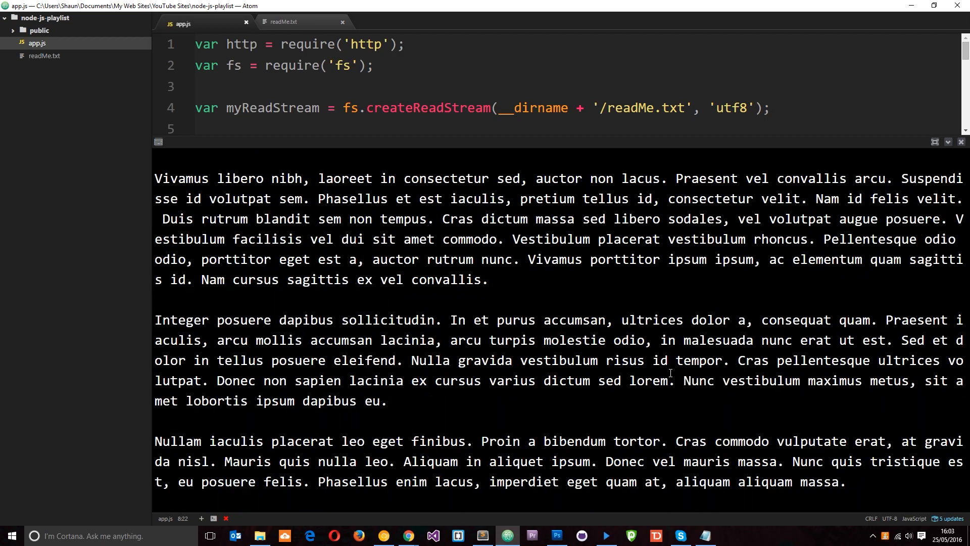
pyautogui.scroll(-3)
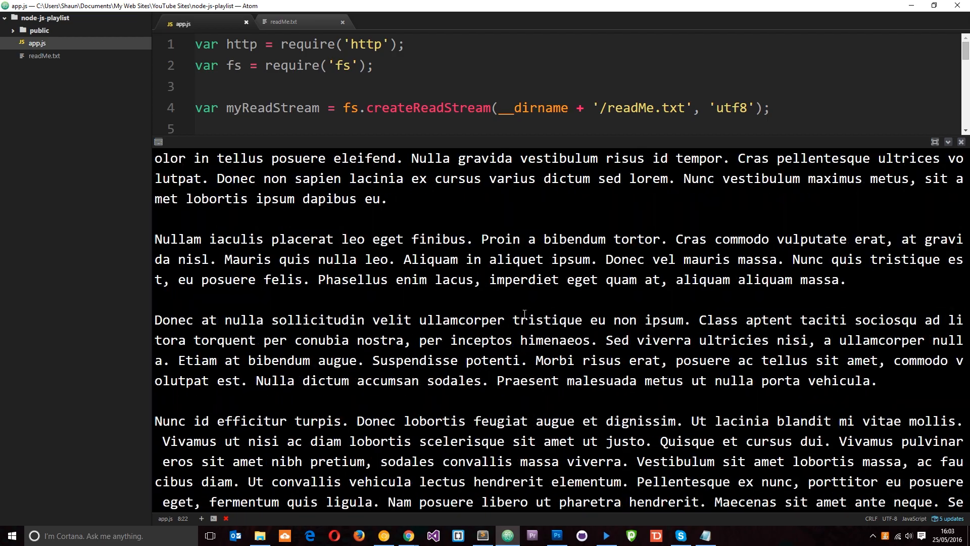
pyautogui.scroll(-3)
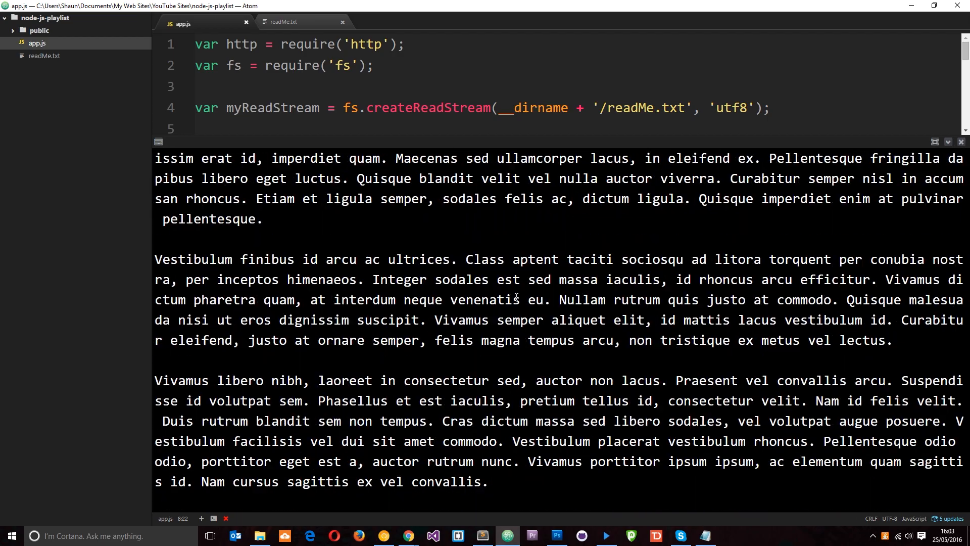
pyautogui.scroll(3)
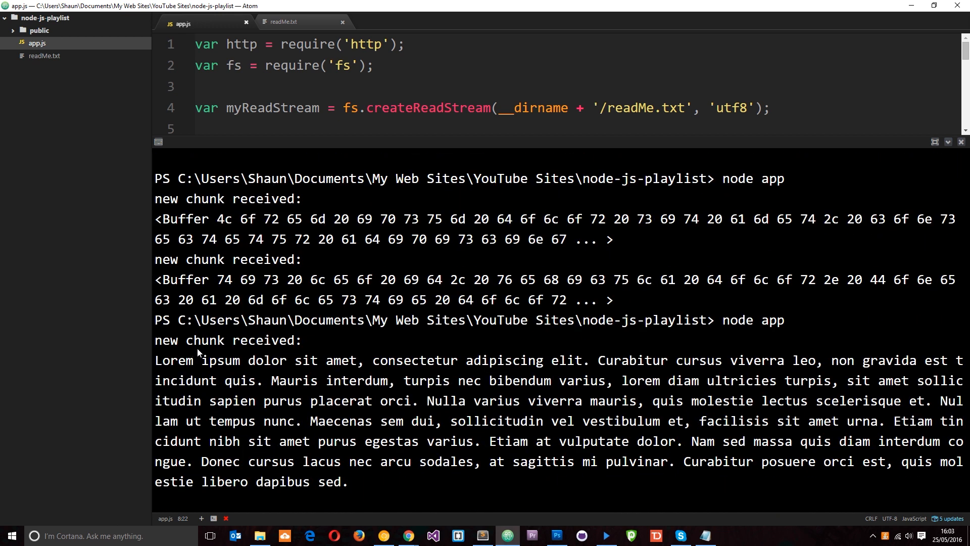
pyautogui.tripleClick(227, 340)
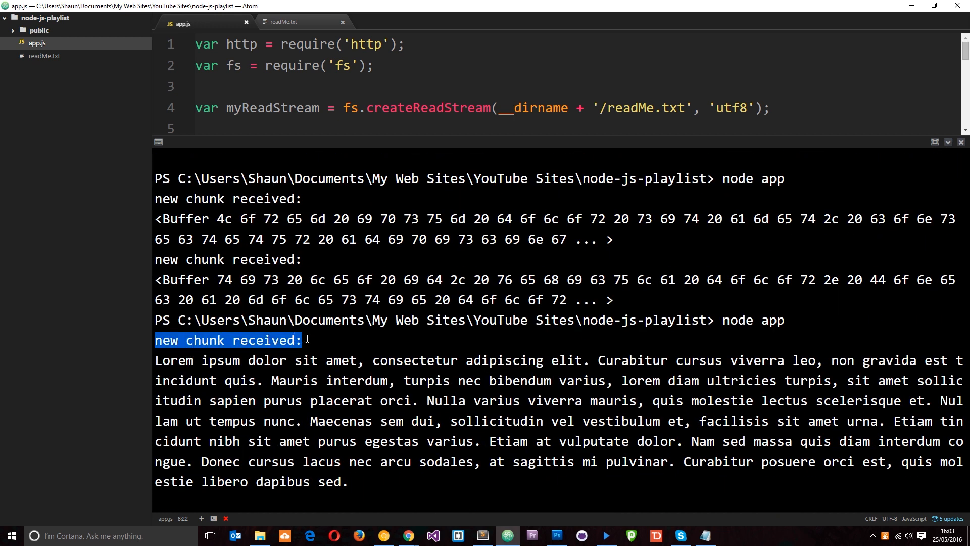
pyautogui.moveTo(307, 344)
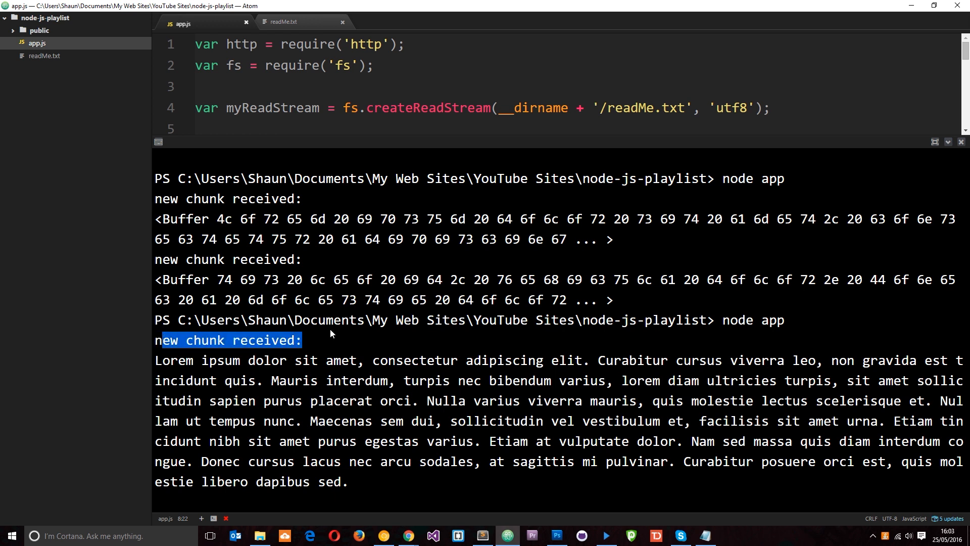
pyautogui.scroll(-3)
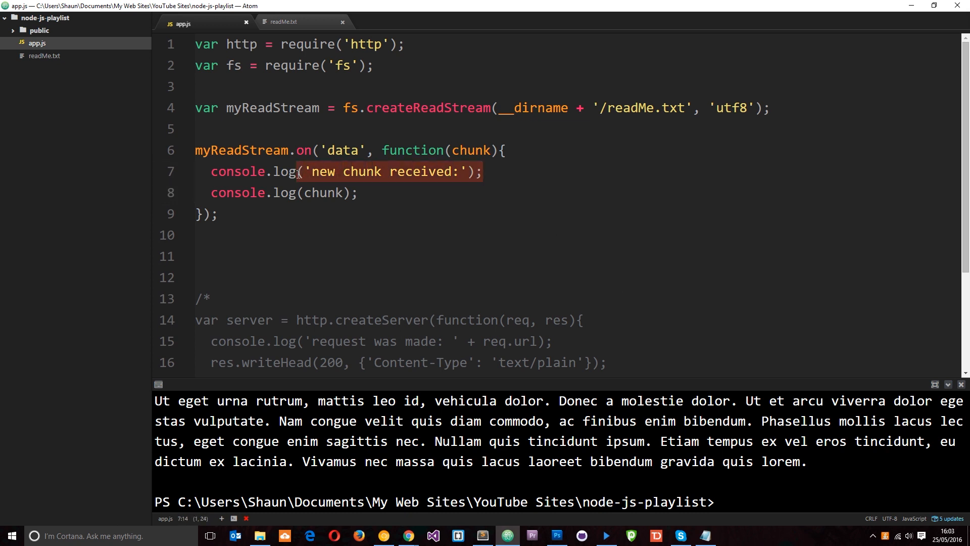
pyautogui.click(355, 193)
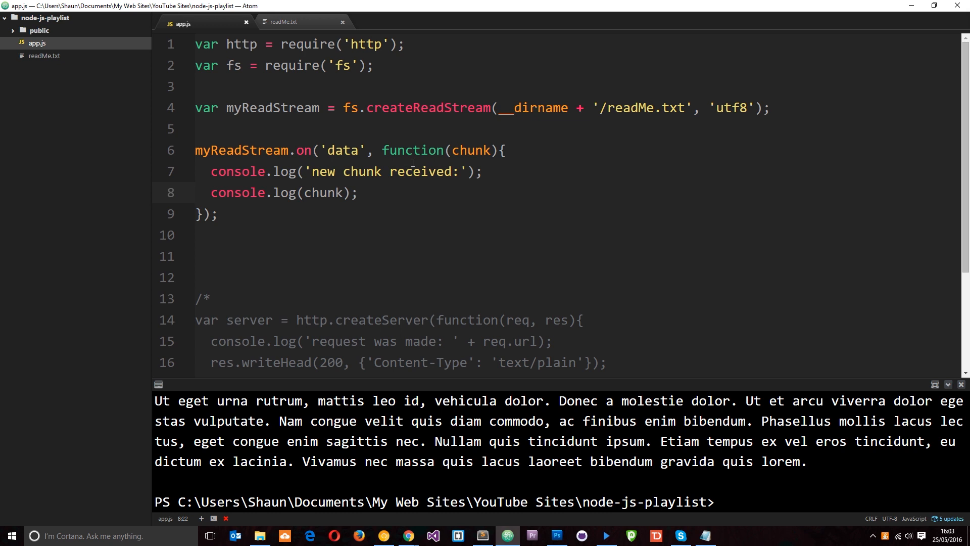
pyautogui.click(358, 192)
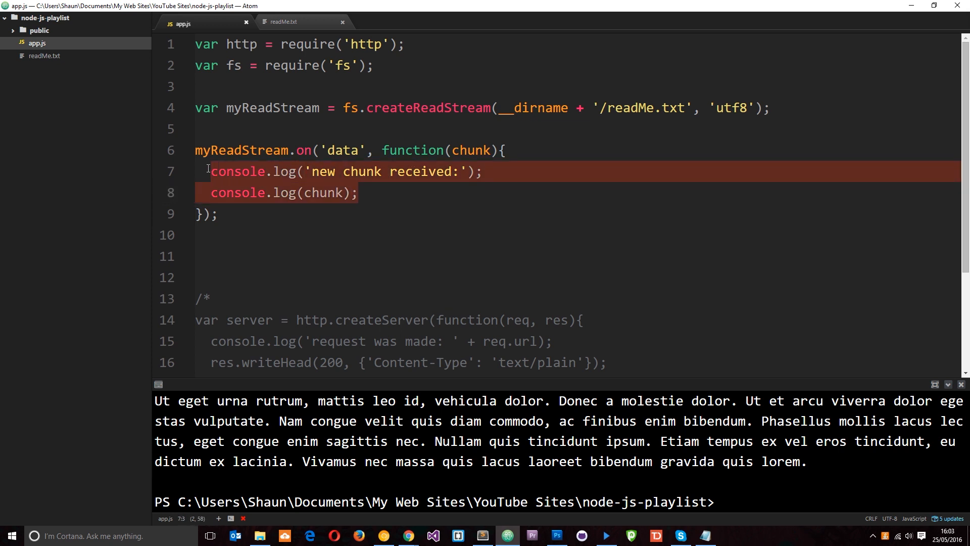
pyautogui.click(218, 215)
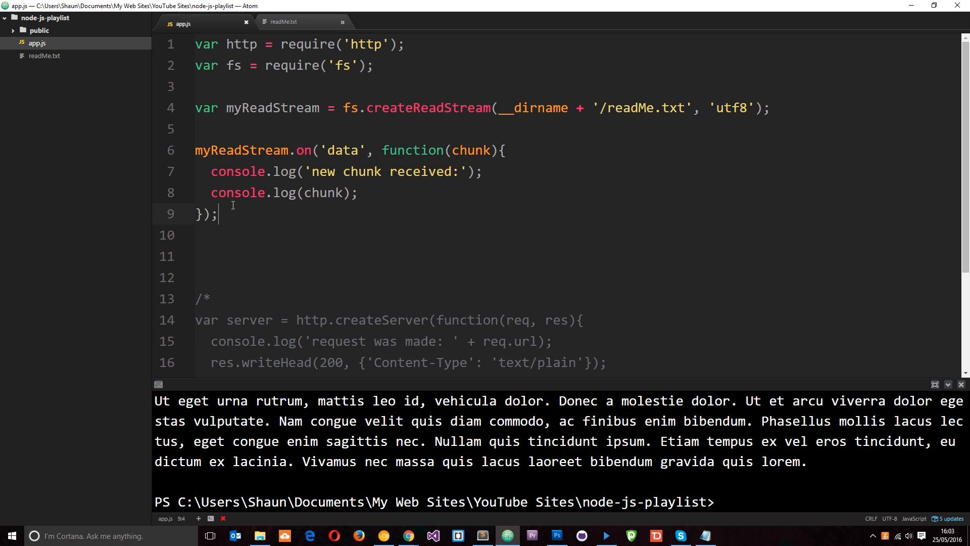
pyautogui.moveTo(511, 297)
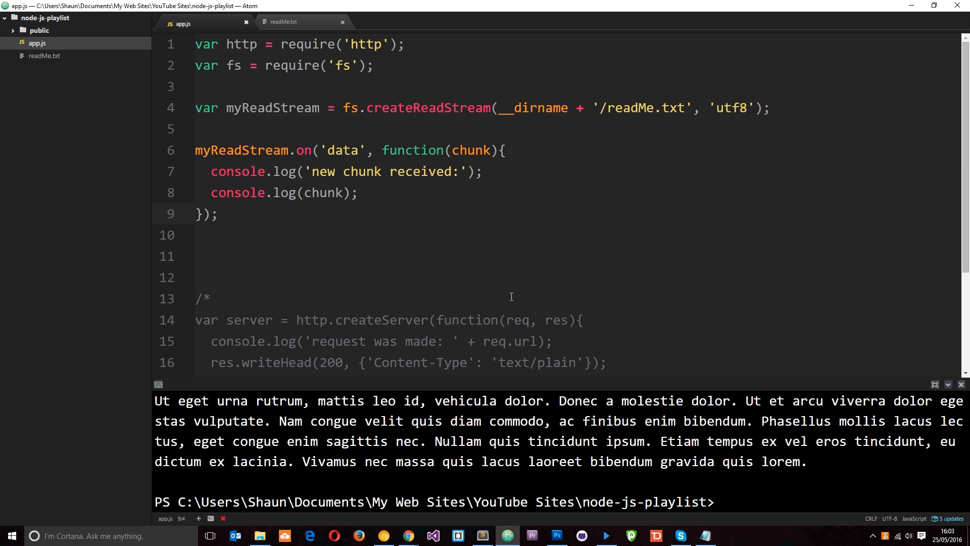
pyautogui.click(218, 214)
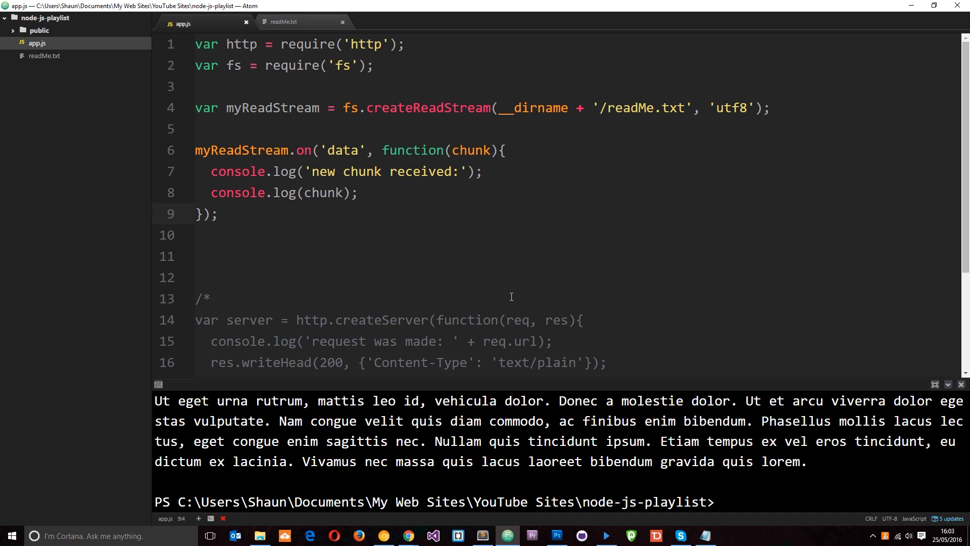
pyautogui.click(218, 214)
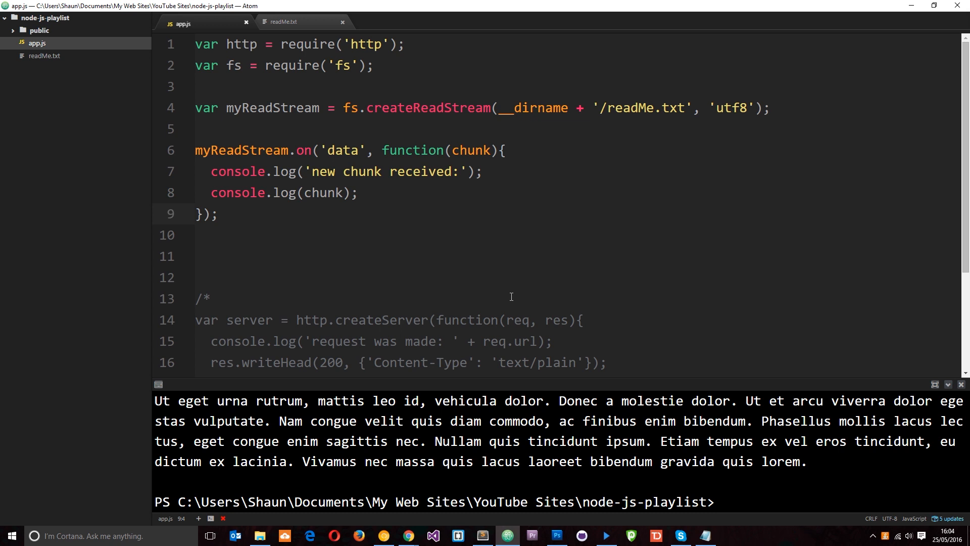
pyautogui.click(217, 214)
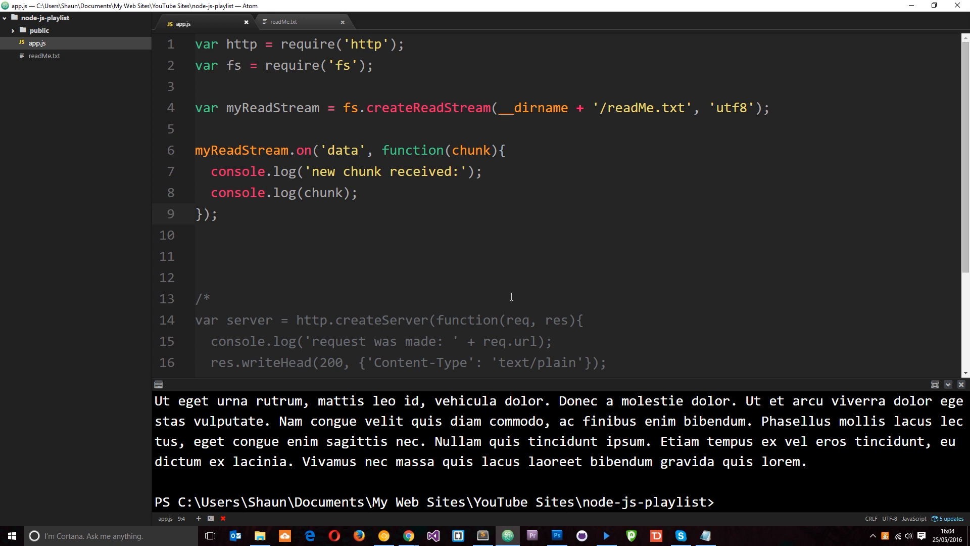
pyautogui.click(217, 214)
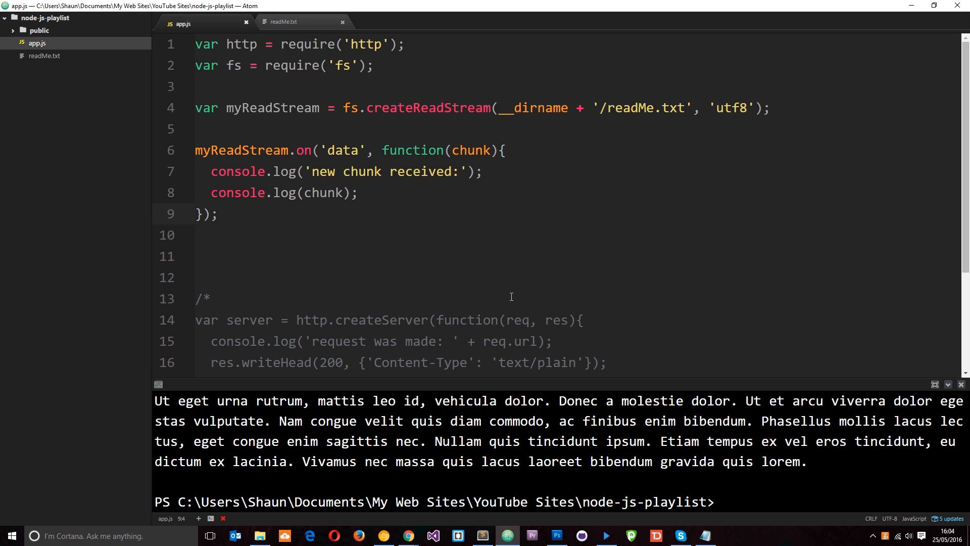
pyautogui.click(216, 213)
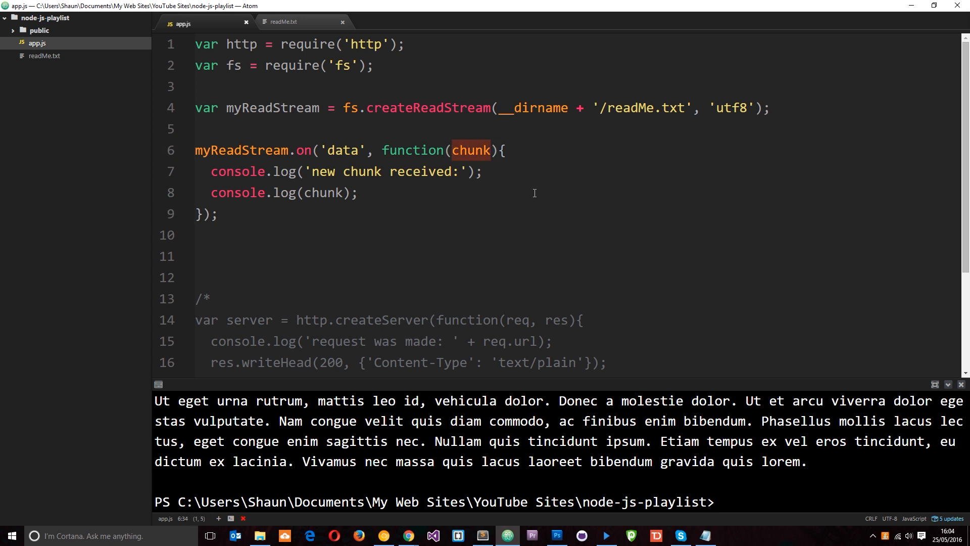
pyautogui.moveTo(491, 172)
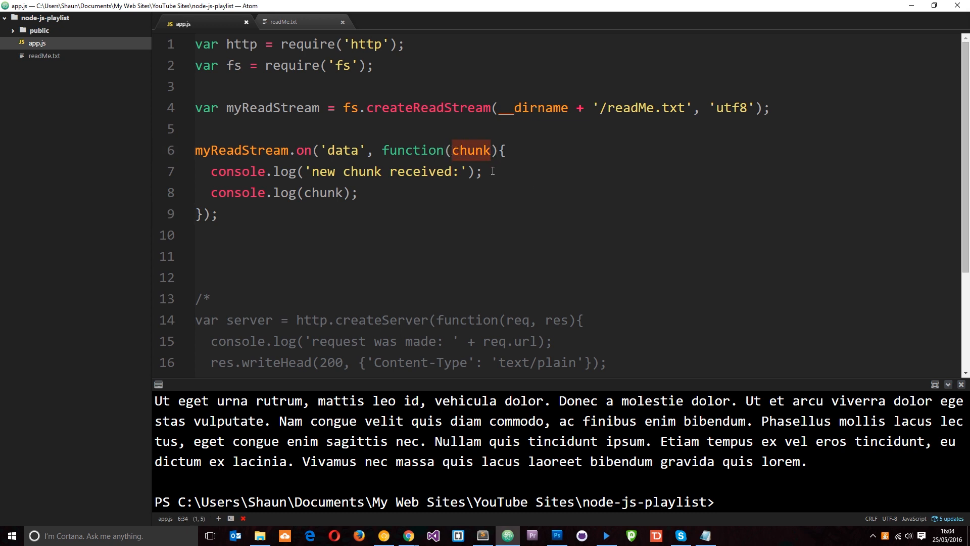